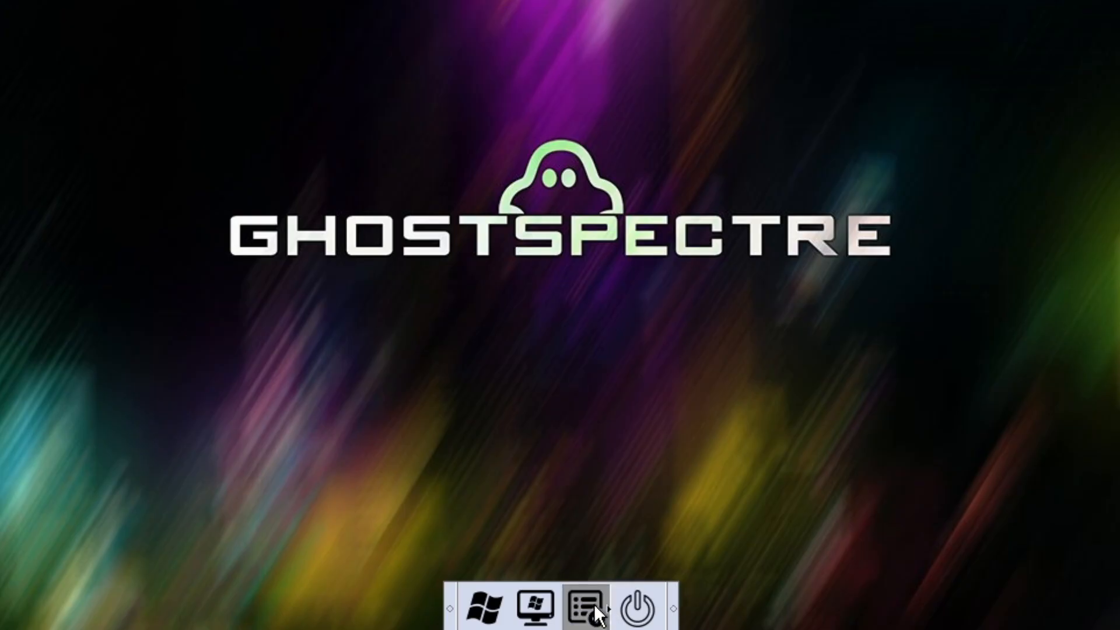
Step: Choose the WINDOWS 10 PRO - SUPERLITE SE edition in Windows Setup and proceed with installation
{"action": "left_click", "coordinate": [581, 605]}
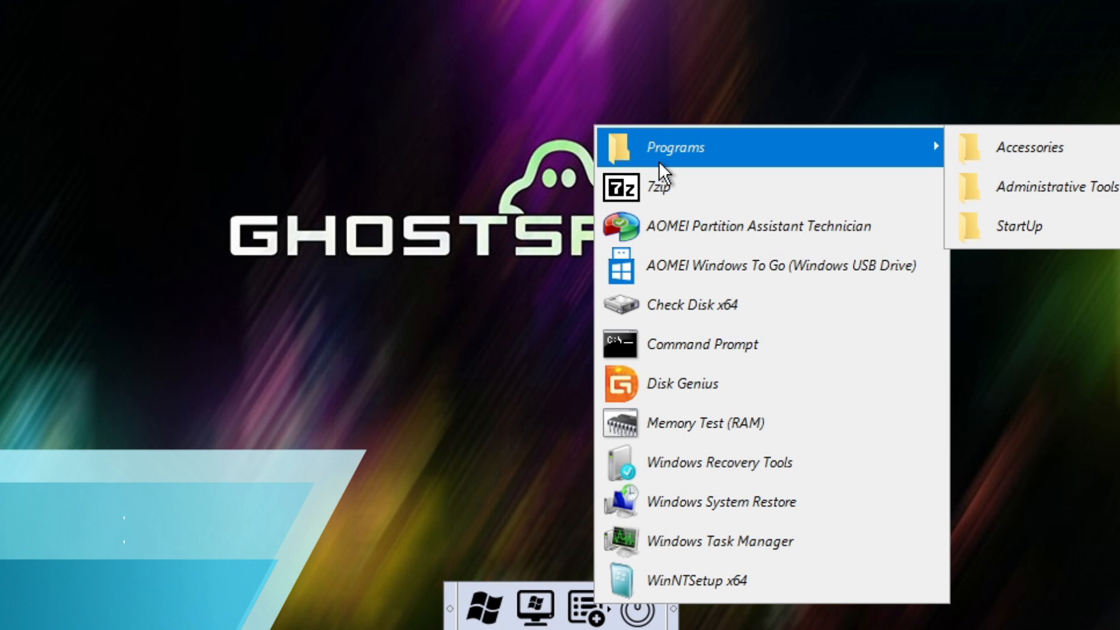
{"action": "mouse_move", "coordinate": [689, 180]}
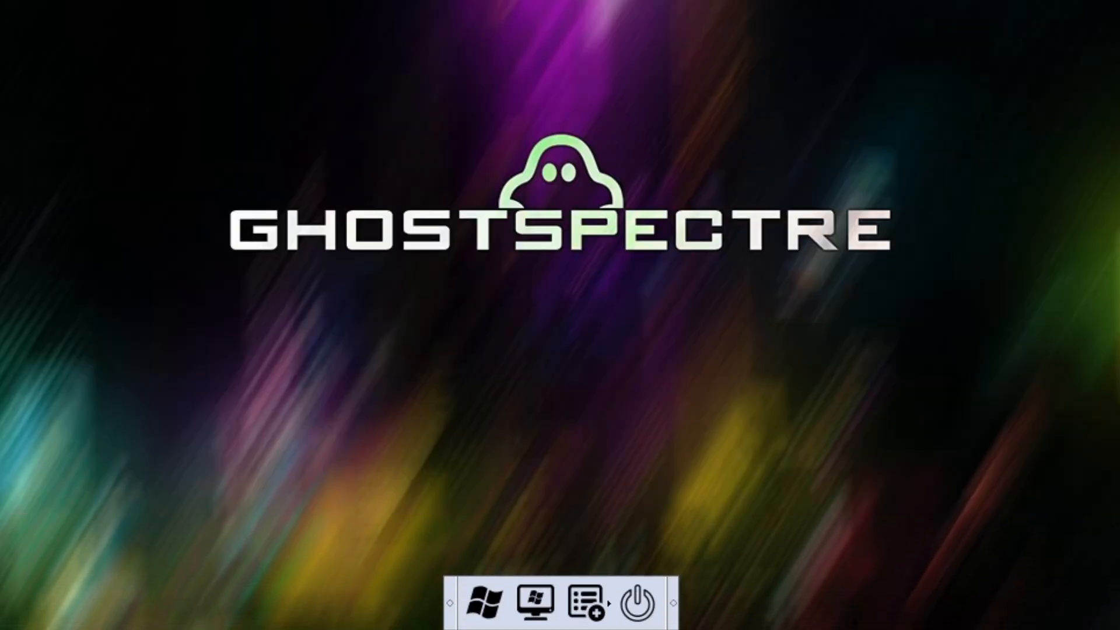
{"action": "left_click", "coordinate": [483, 602]}
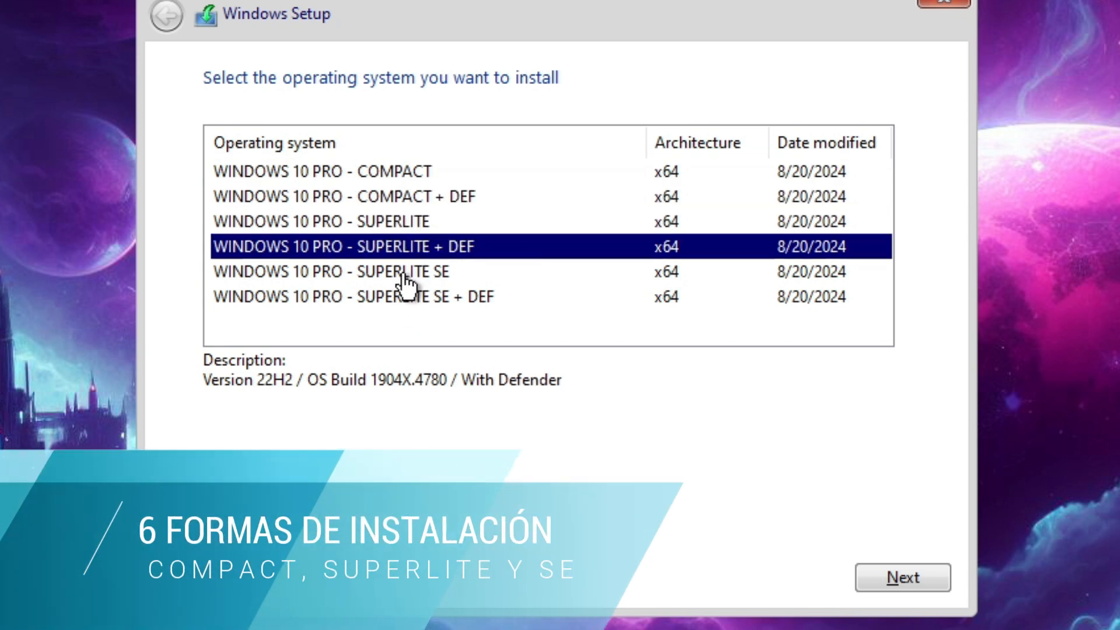
{"action": "left_click", "coordinate": [400, 272]}
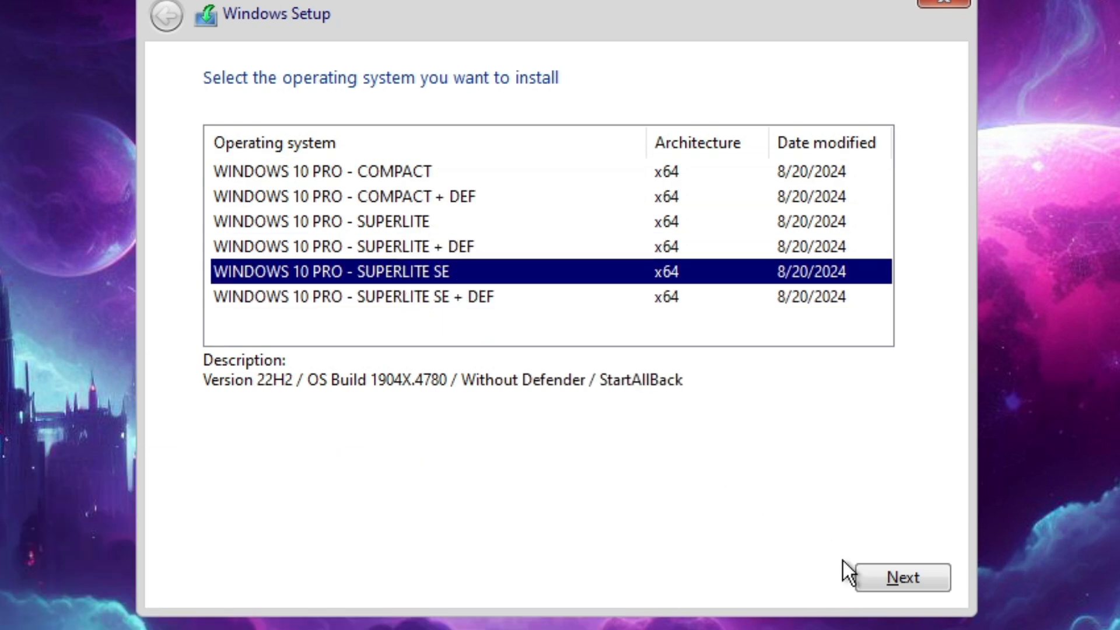
{"action": "left_click", "coordinate": [902, 577]}
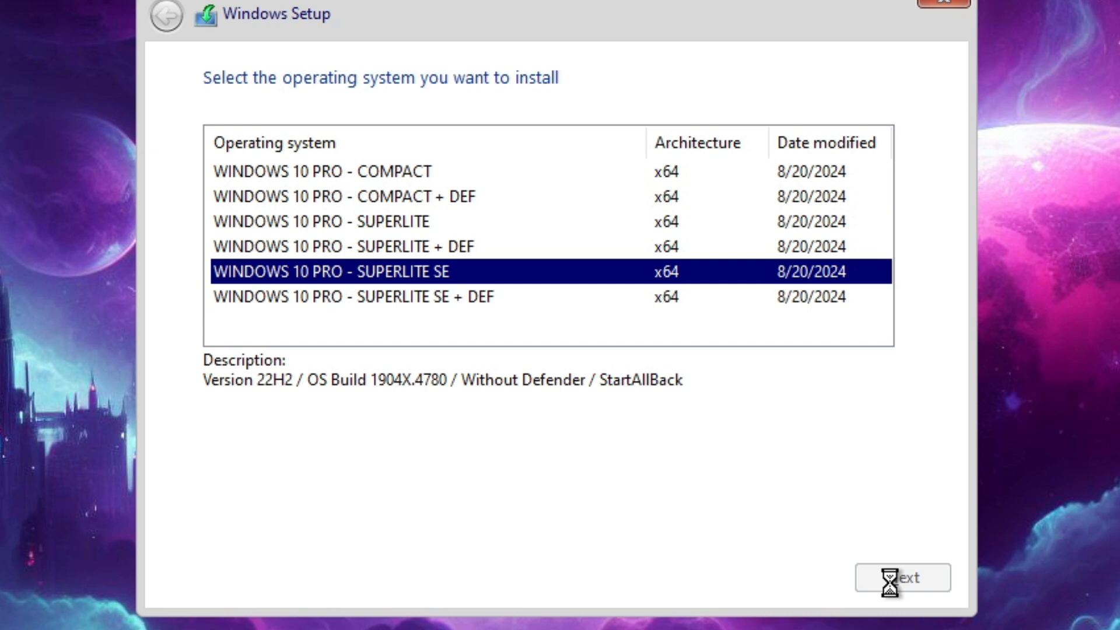
{"action": "left_click", "coordinate": [901, 577]}
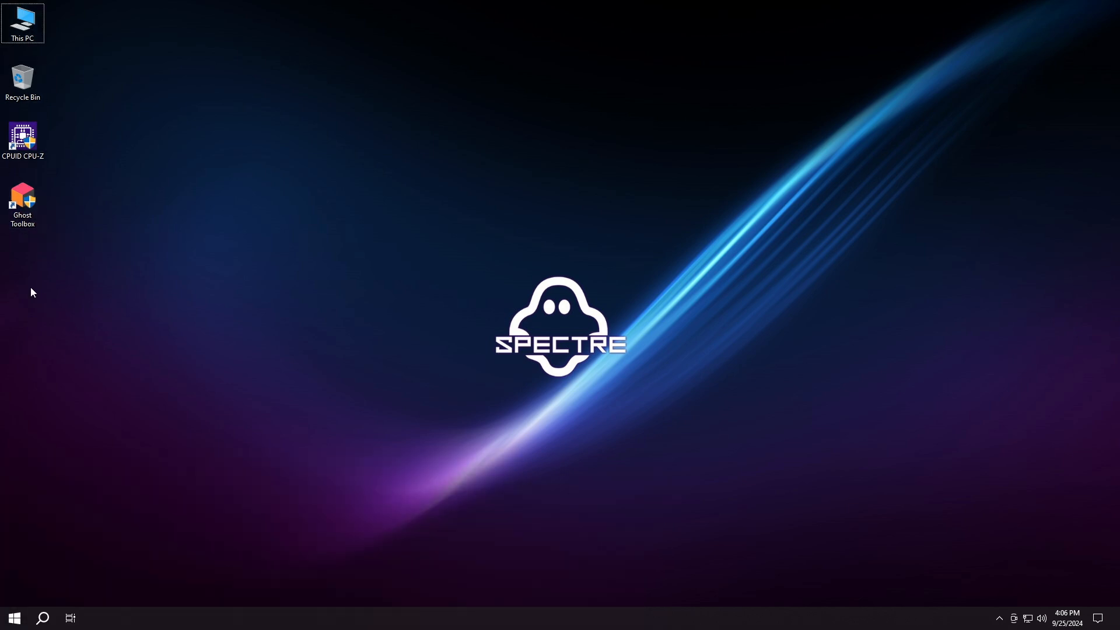
{"action": "left_click", "coordinate": [13, 616]}
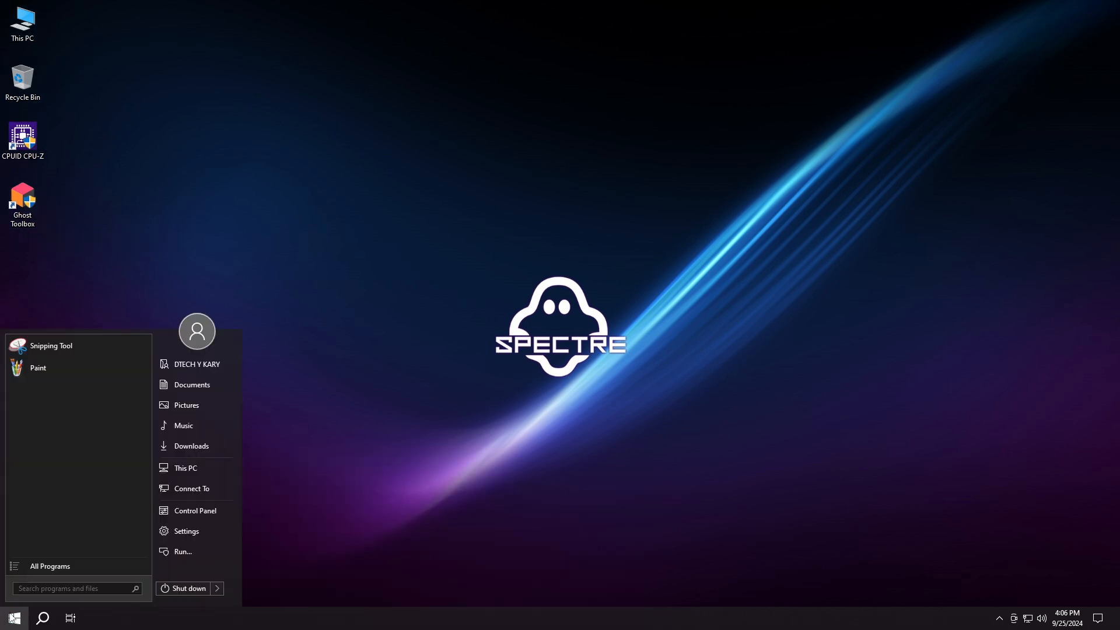
{"action": "type", "text": "winver"}
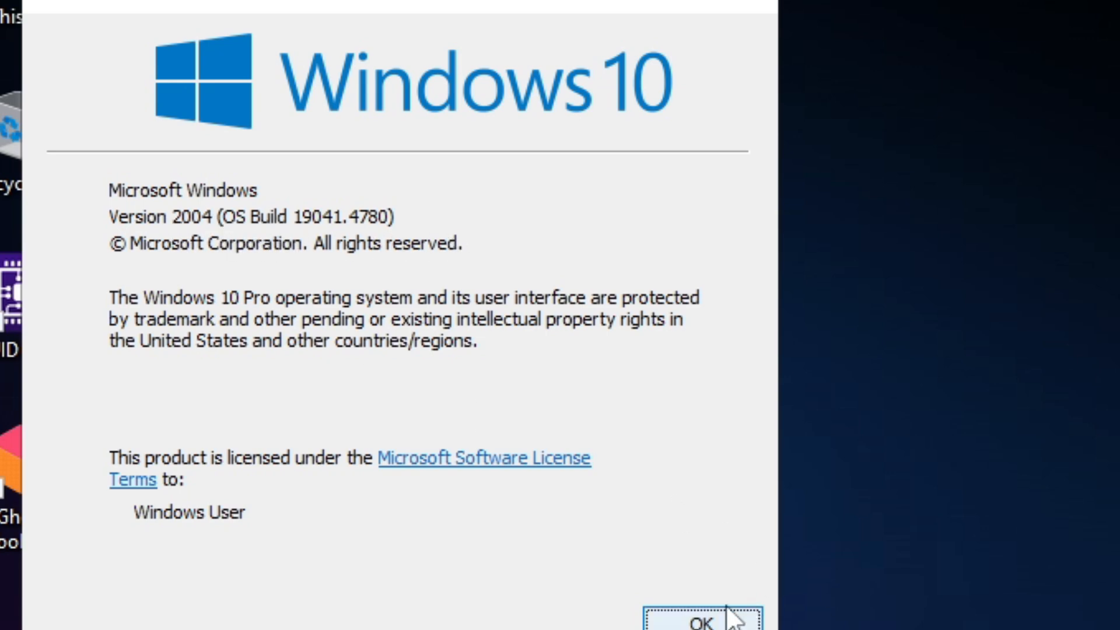
{"action": "left_click", "coordinate": [699, 620]}
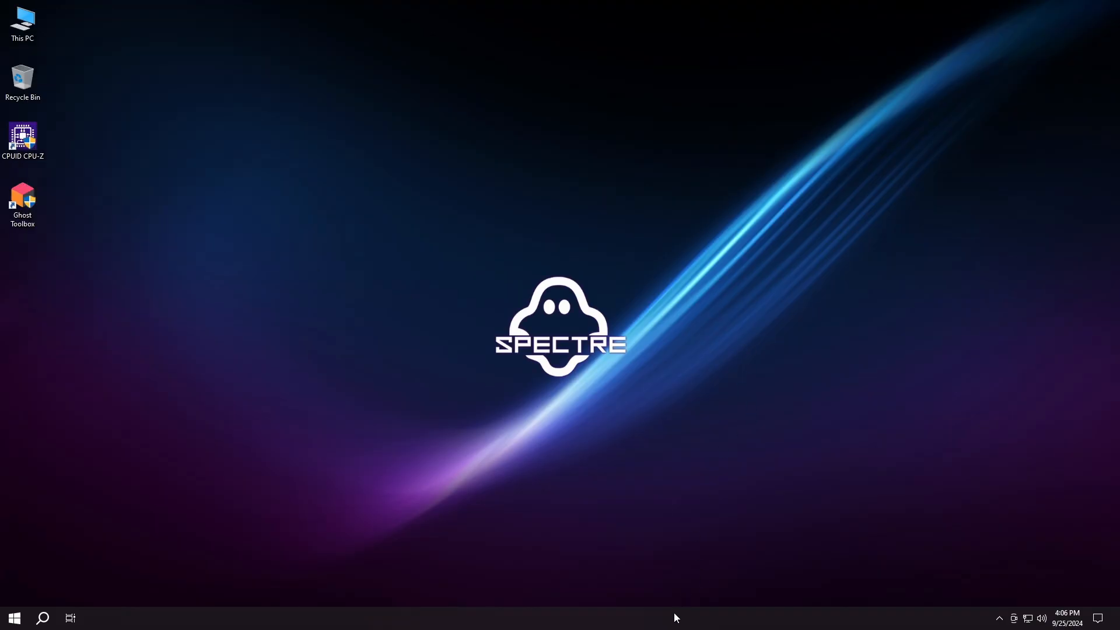
{"action": "mouse_move", "coordinate": [721, 564]}
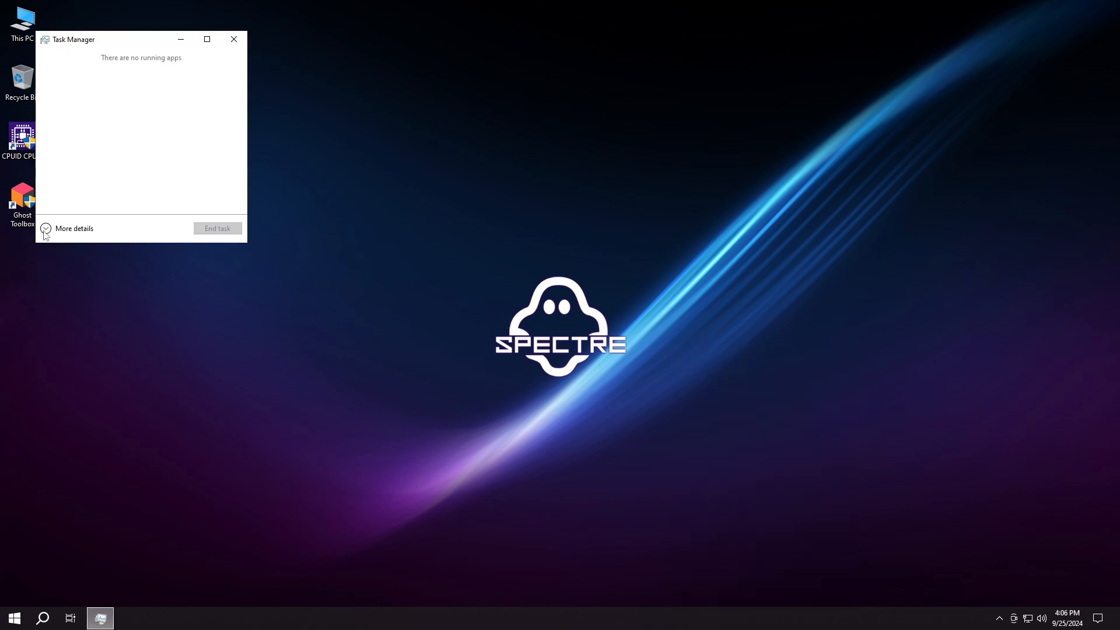
Step: Expand Task Manager to full details, review the Performance memory graph (1.2 of 4.0 GB), then close it
{"action": "left_click", "coordinate": [73, 227]}
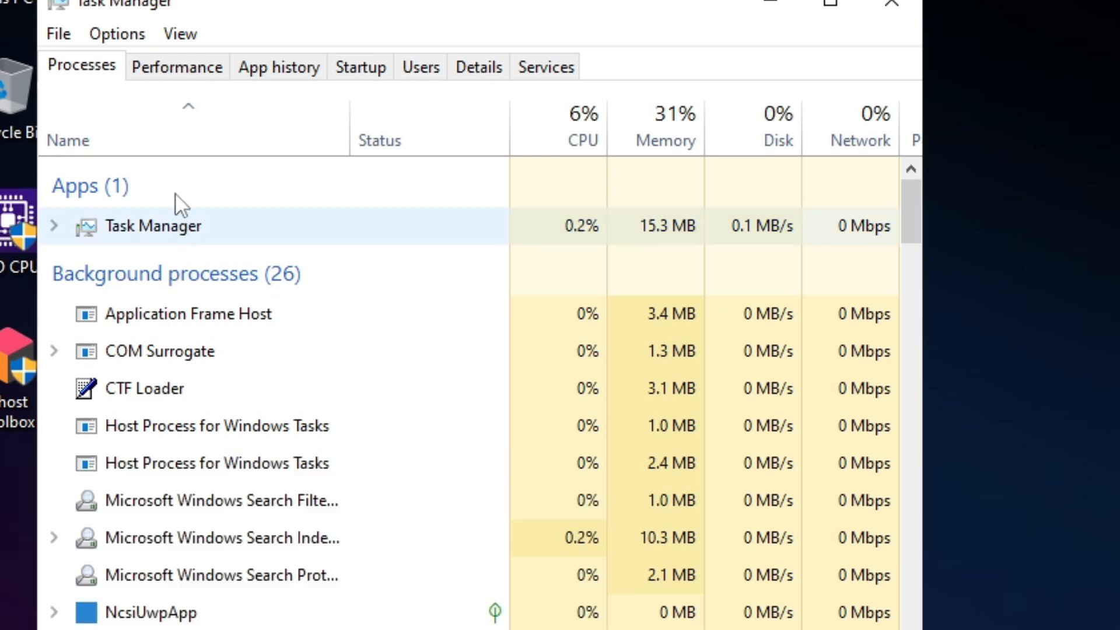
{"action": "left_click", "coordinate": [176, 67]}
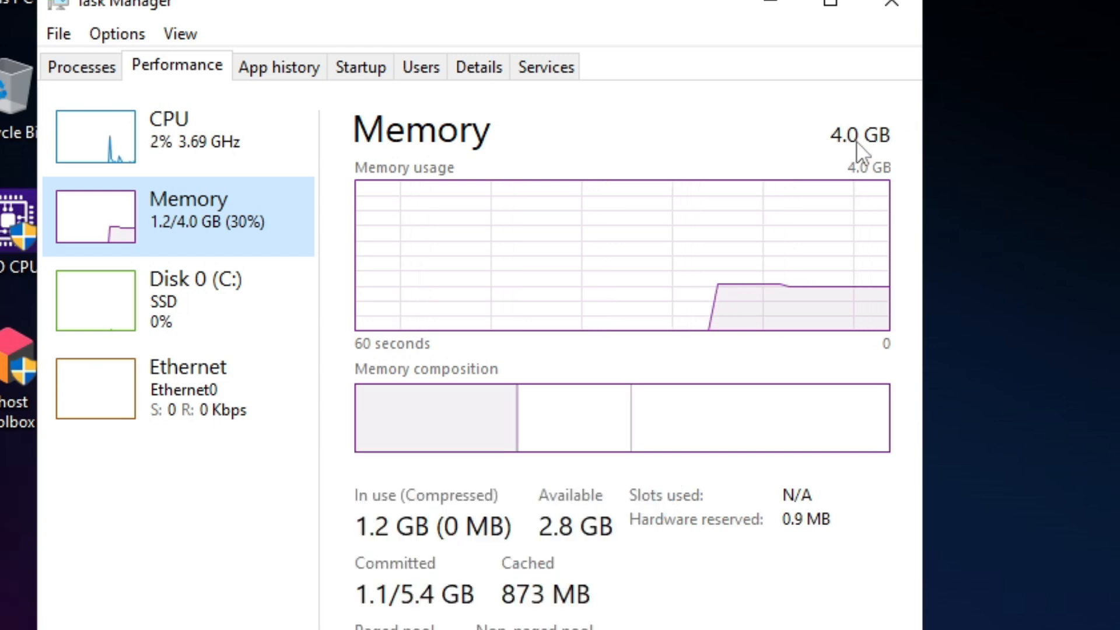
{"action": "left_click", "coordinate": [890, 3]}
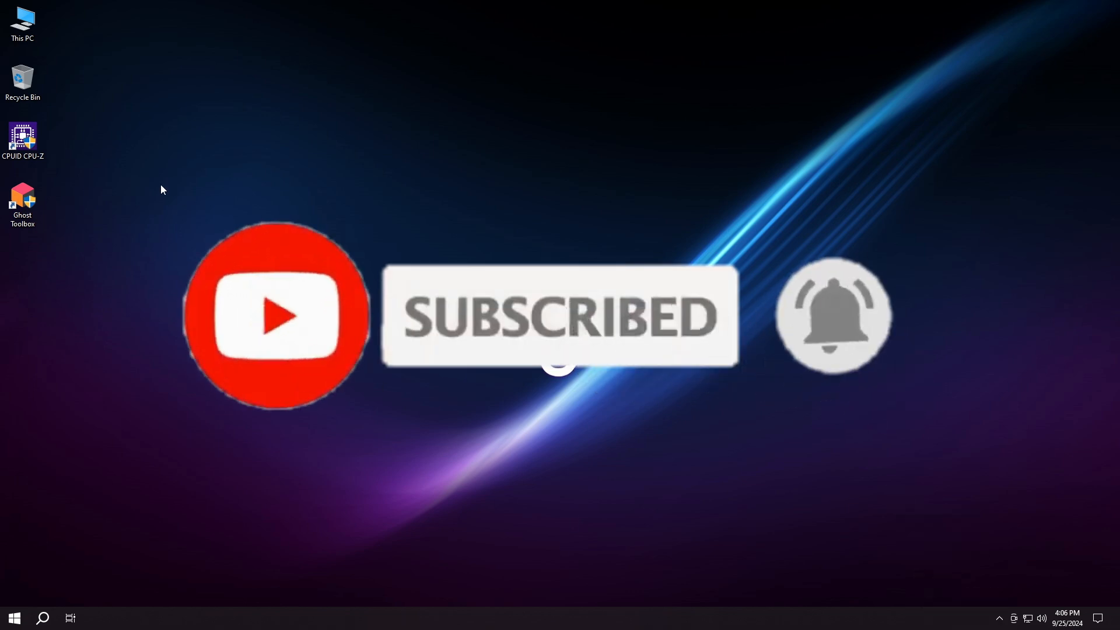
{"action": "double_click", "coordinate": [22, 21]}
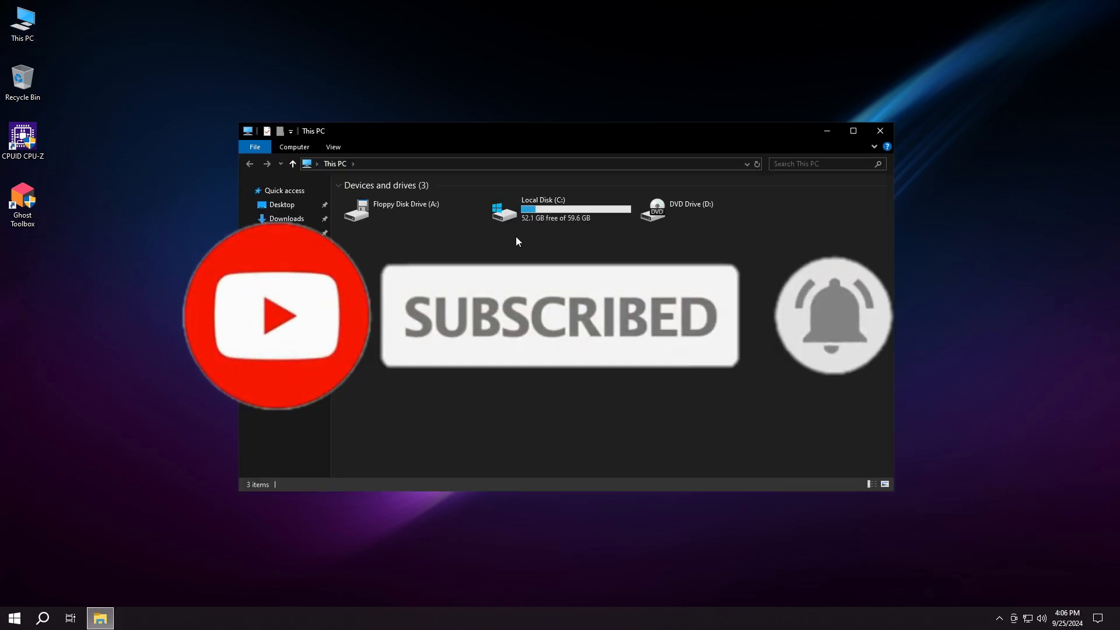
{"action": "right_click", "coordinate": [561, 208]}
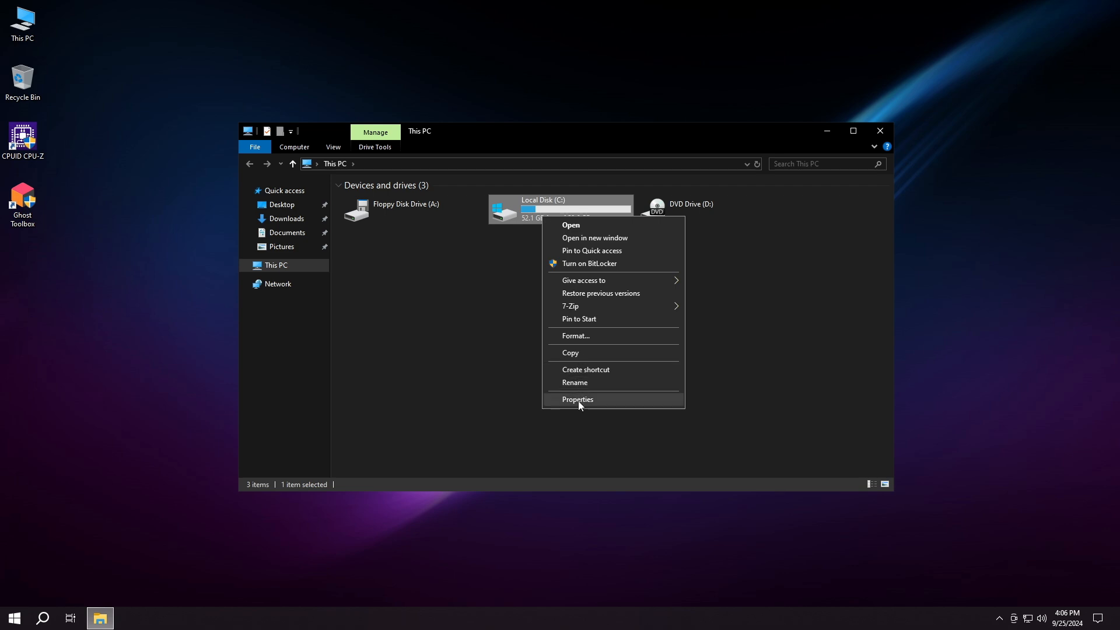
{"action": "left_click", "coordinate": [578, 398]}
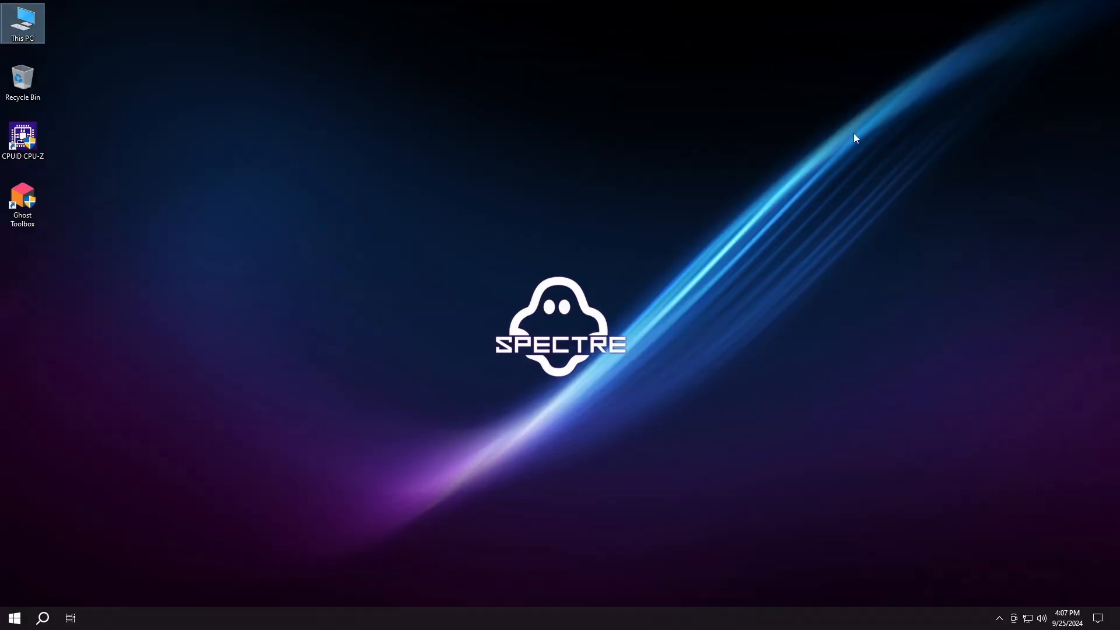
{"action": "left_click", "coordinate": [14, 617]}
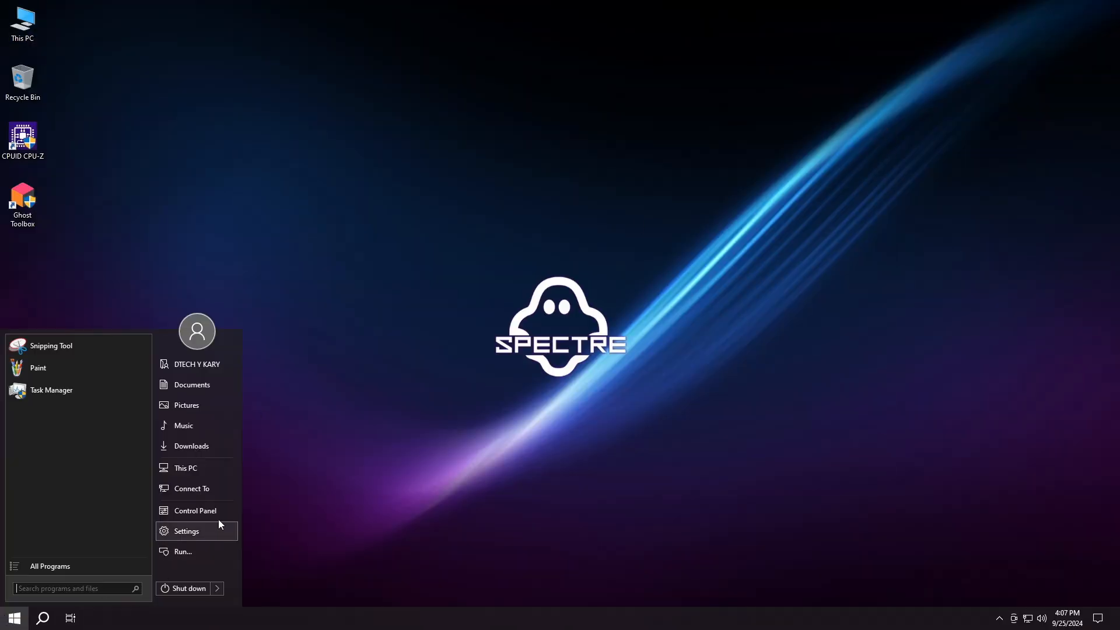
{"action": "left_click", "coordinate": [195, 509]}
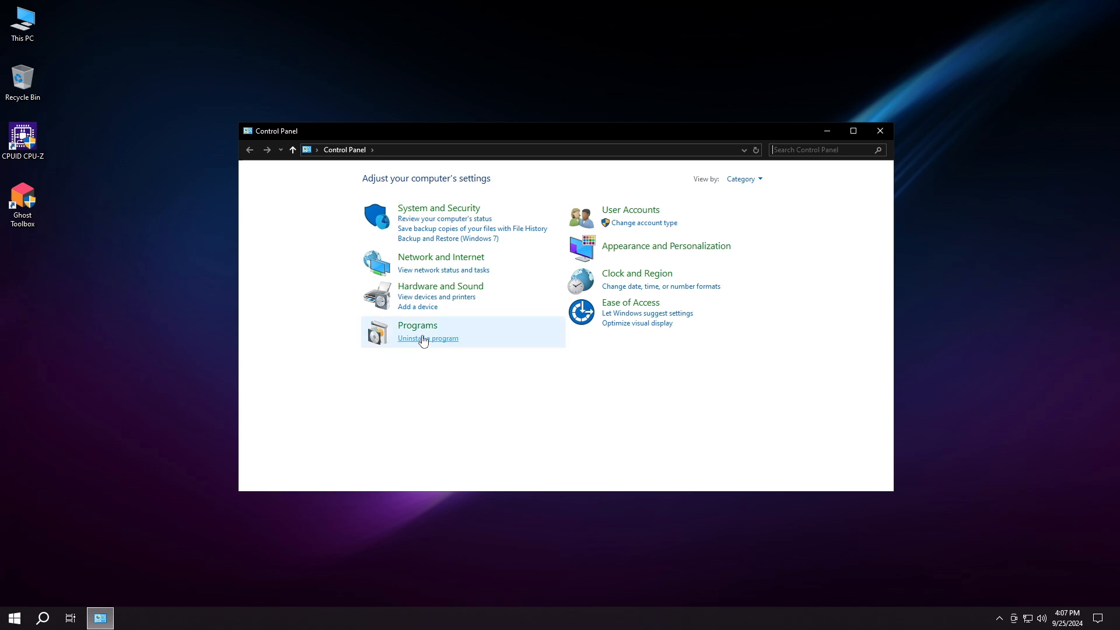
{"action": "left_click", "coordinate": [427, 338]}
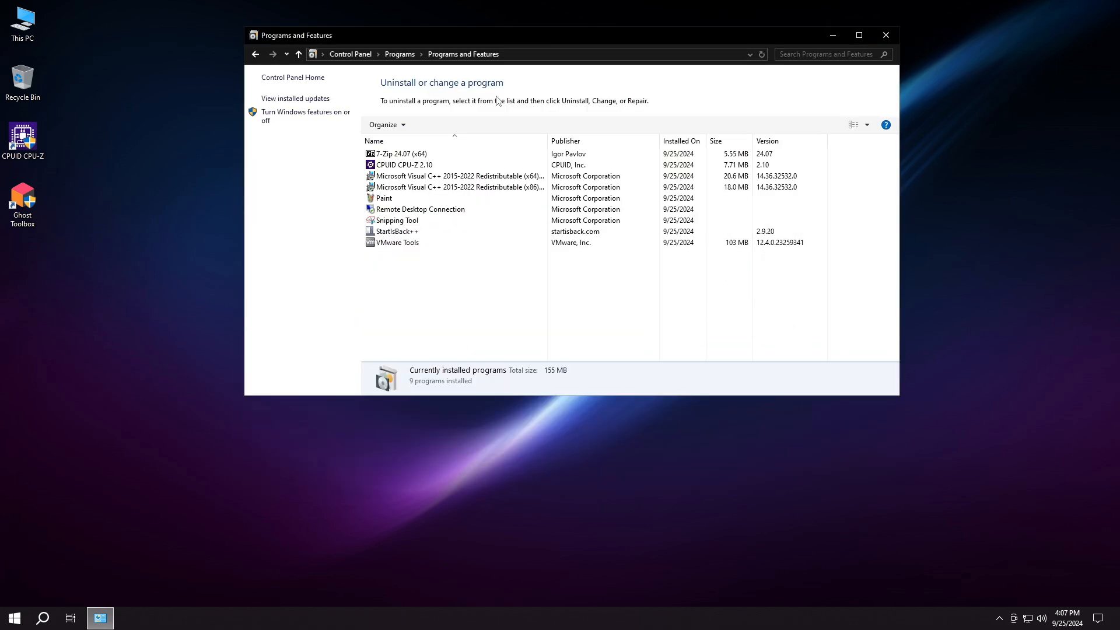
{"action": "left_click", "coordinate": [407, 164]}
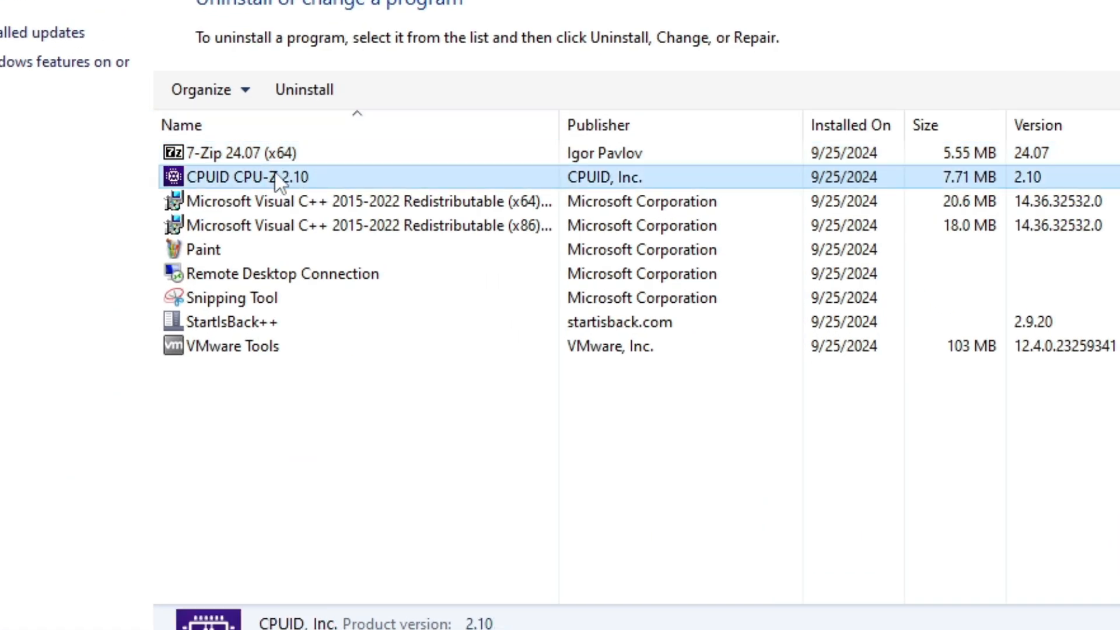
{"action": "left_click", "coordinate": [357, 201]}
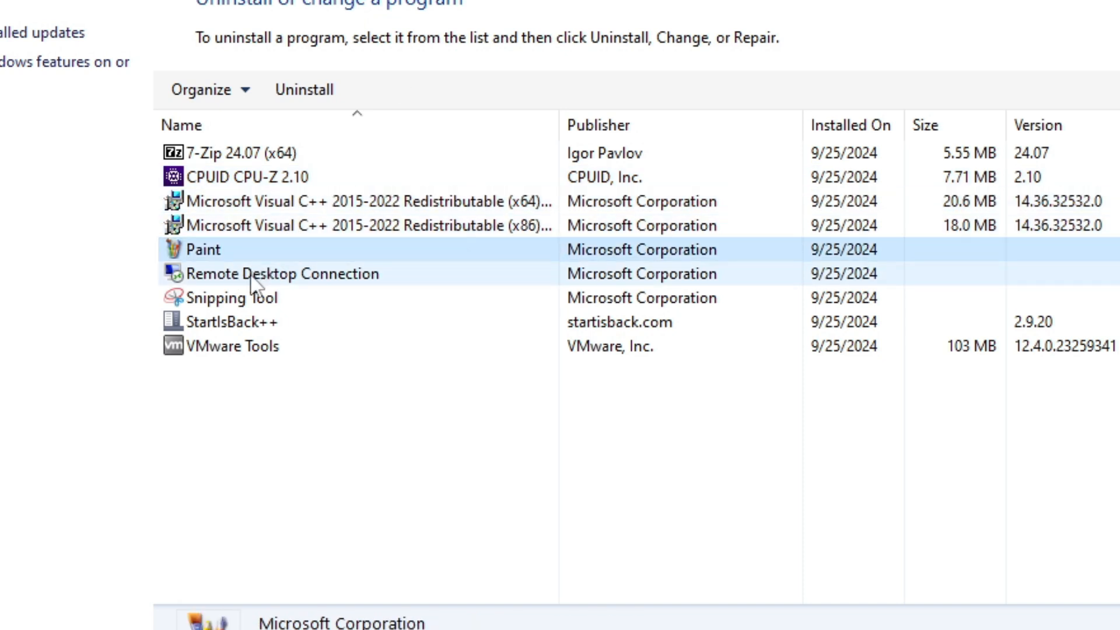
{"action": "left_click", "coordinate": [235, 297]}
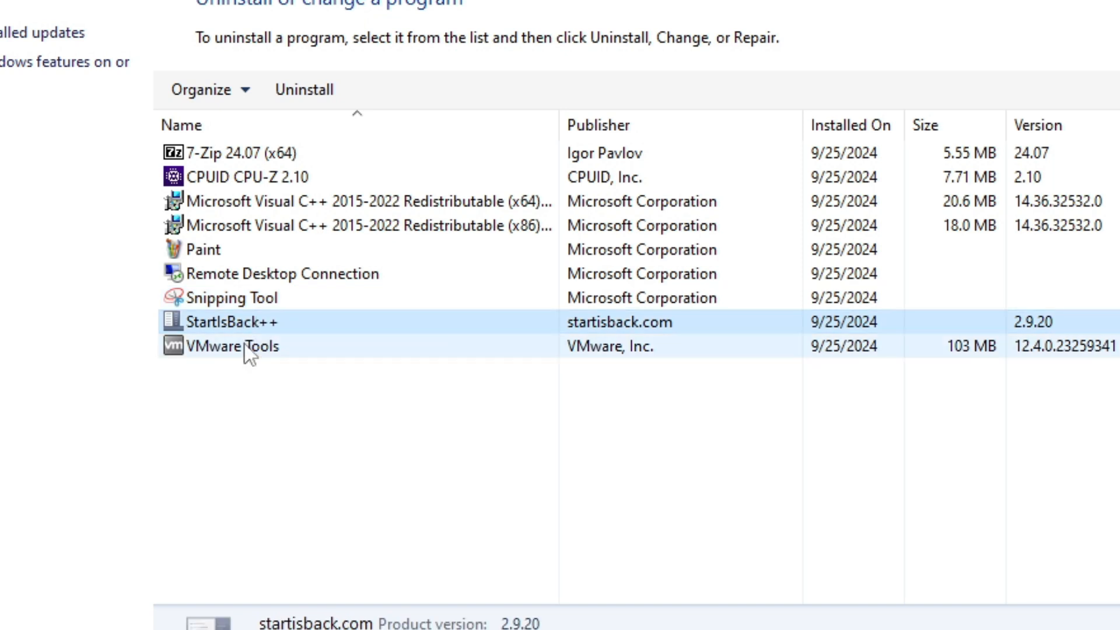
{"action": "left_click", "coordinate": [33, 33]}
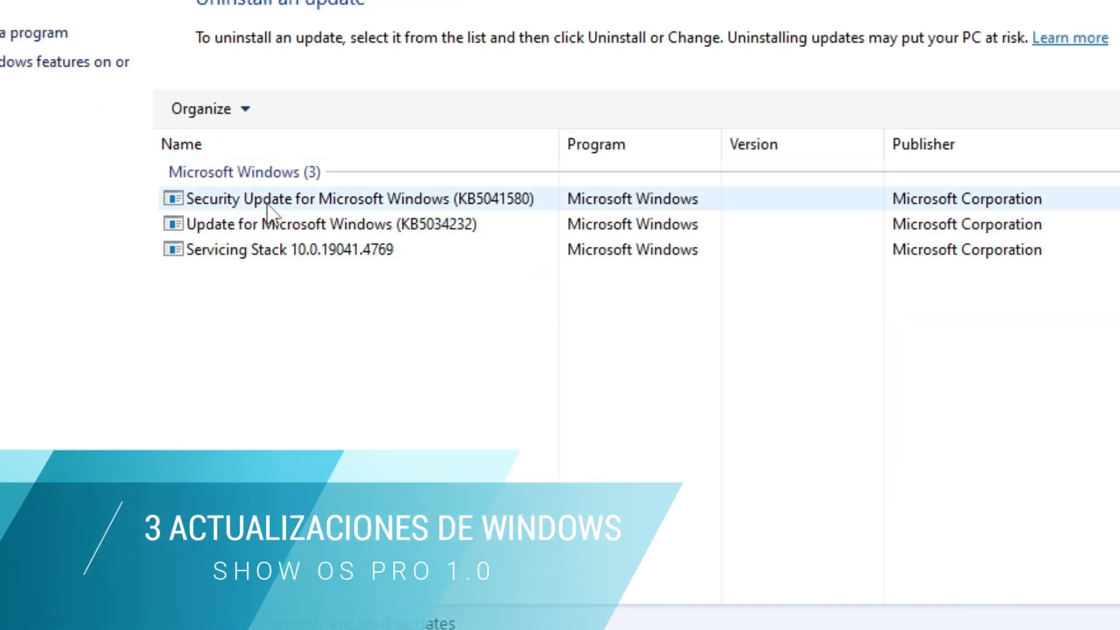
{"action": "left_click", "coordinate": [64, 62]}
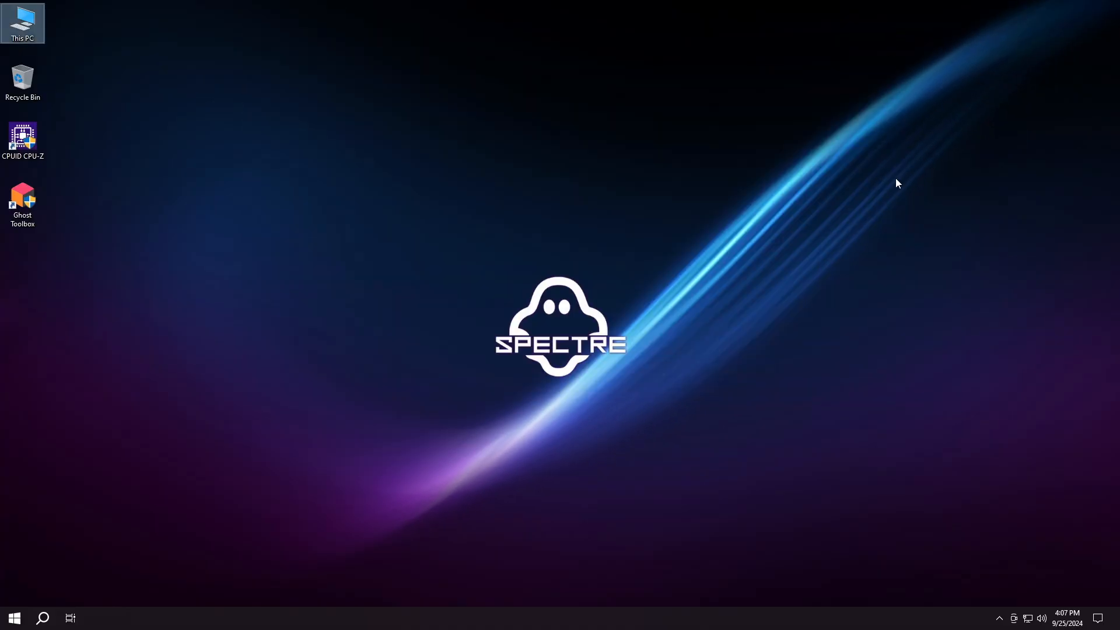
Step: Show the desktop's custom context menu with its Power Options submenu
{"action": "right_click", "coordinate": [895, 183]}
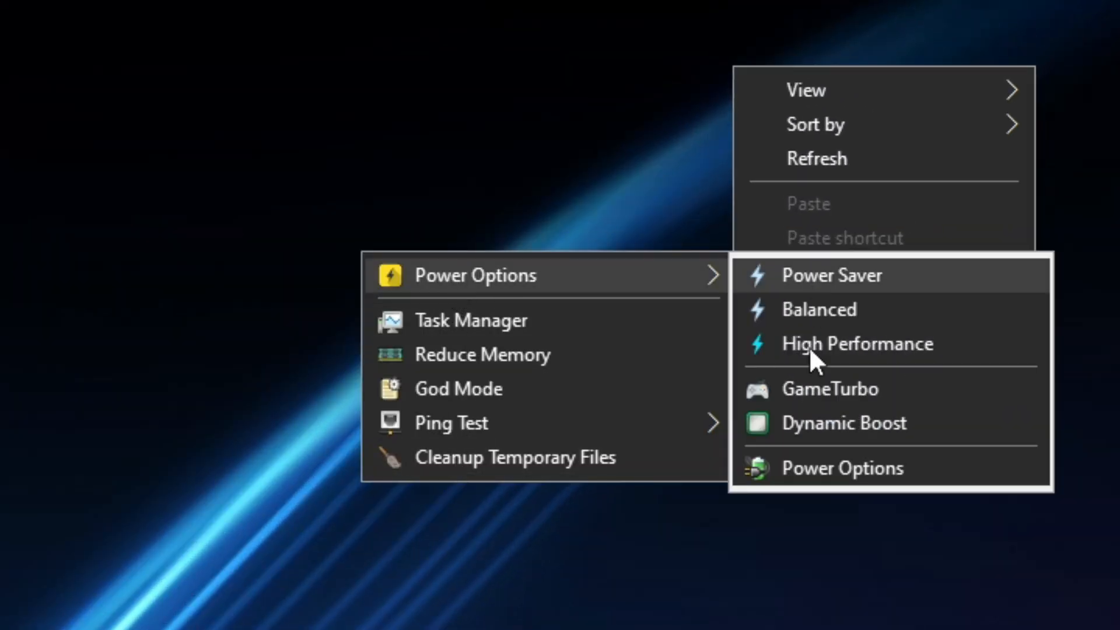
{"action": "mouse_move", "coordinate": [471, 319]}
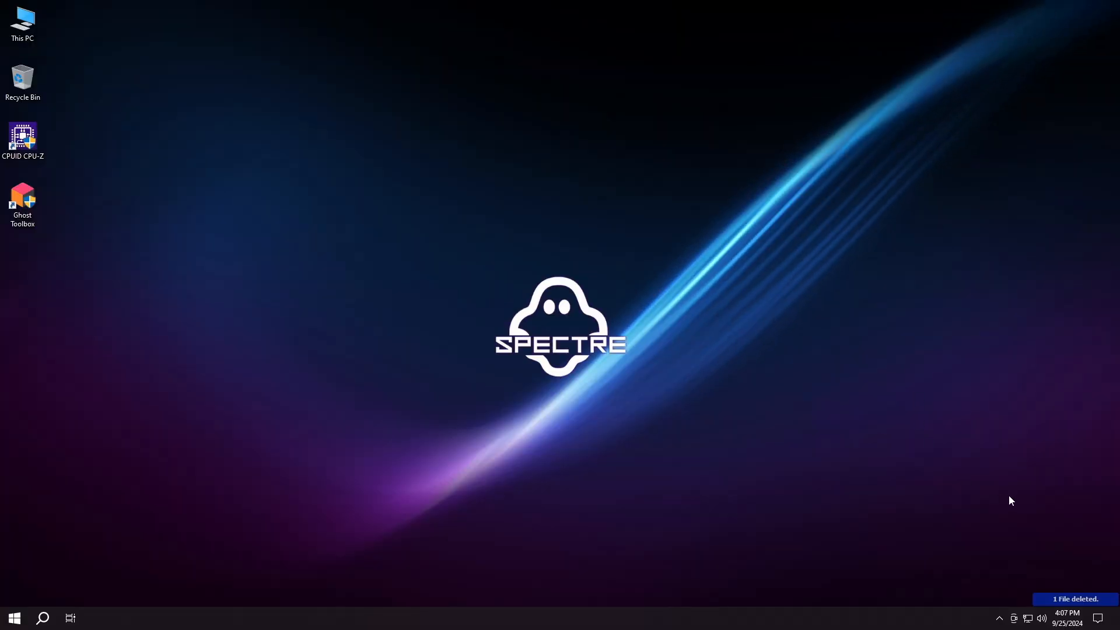
{"action": "mouse_move", "coordinate": [538, 251]}
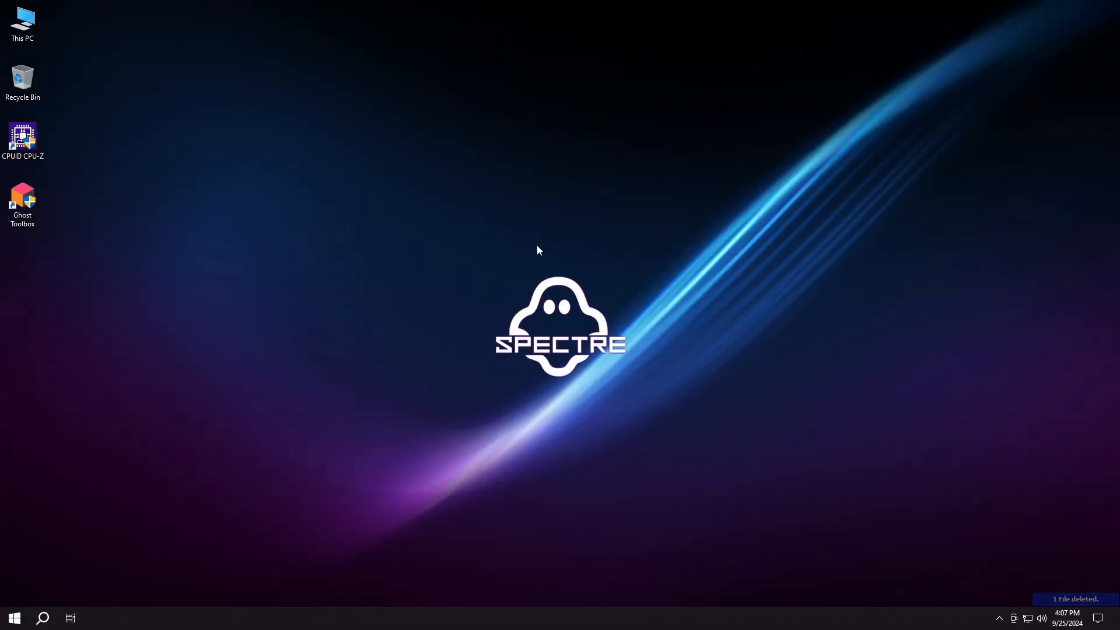
Step: Review Apps & features in Settings, resume the paused Windows updates, then close Settings
{"action": "left_click", "coordinate": [14, 617]}
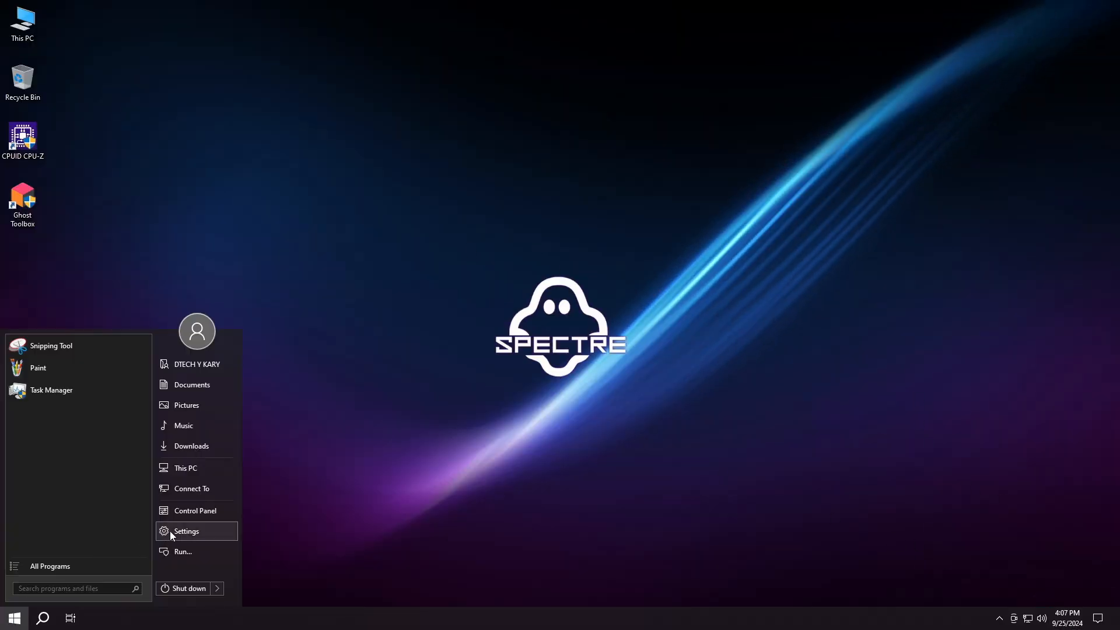
{"action": "left_click", "coordinate": [186, 531]}
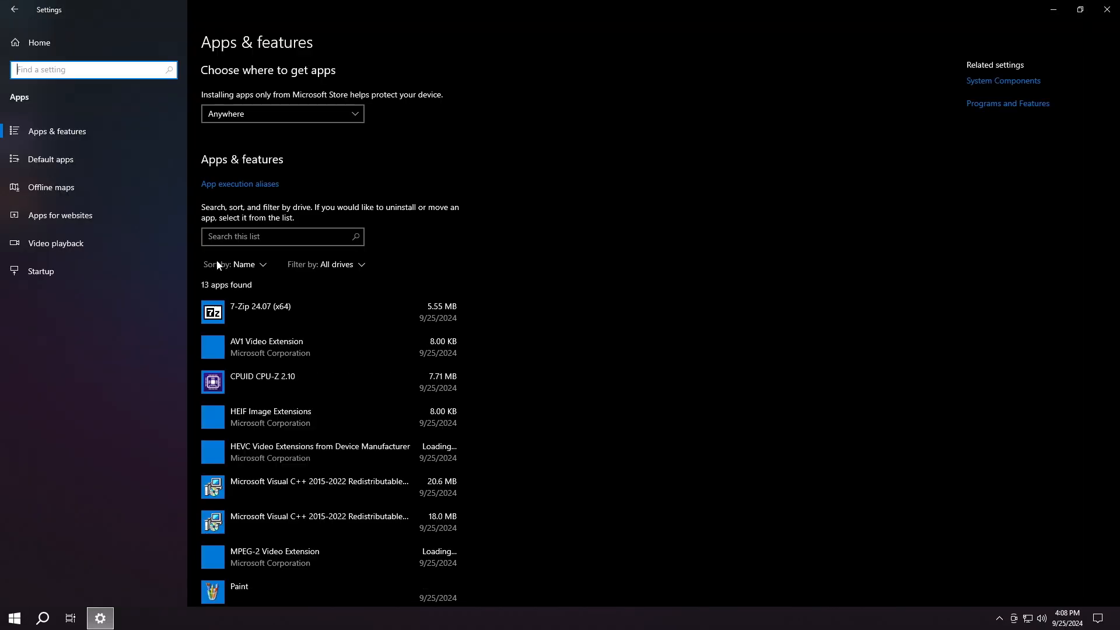
{"action": "scroll", "scroll_direction": "down", "scroll_amount": 3}
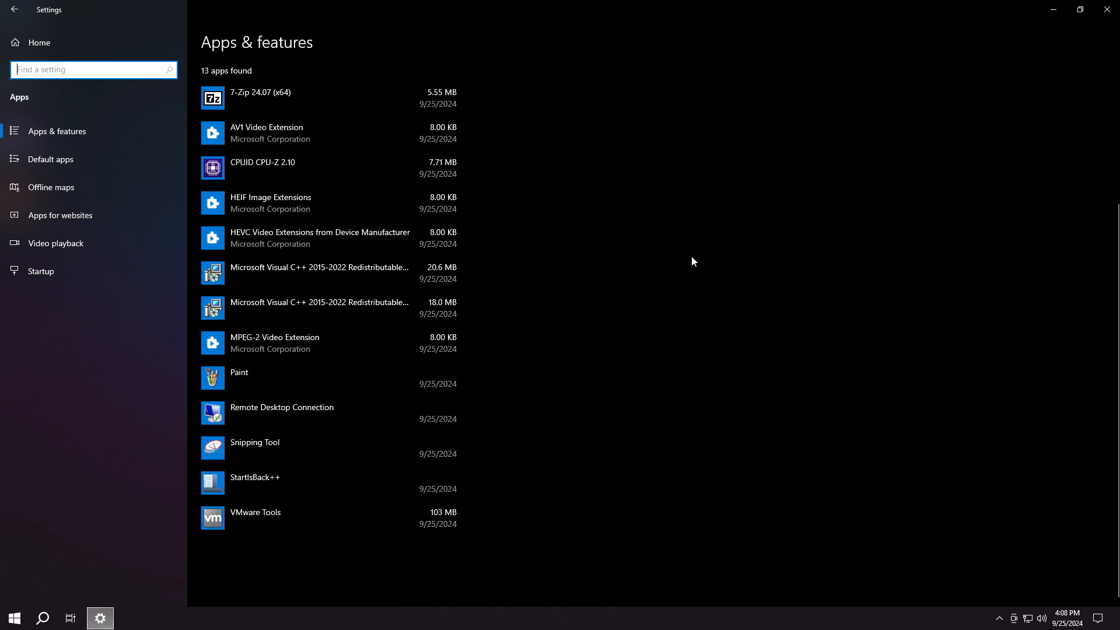
{"action": "mouse_move", "coordinate": [38, 42]}
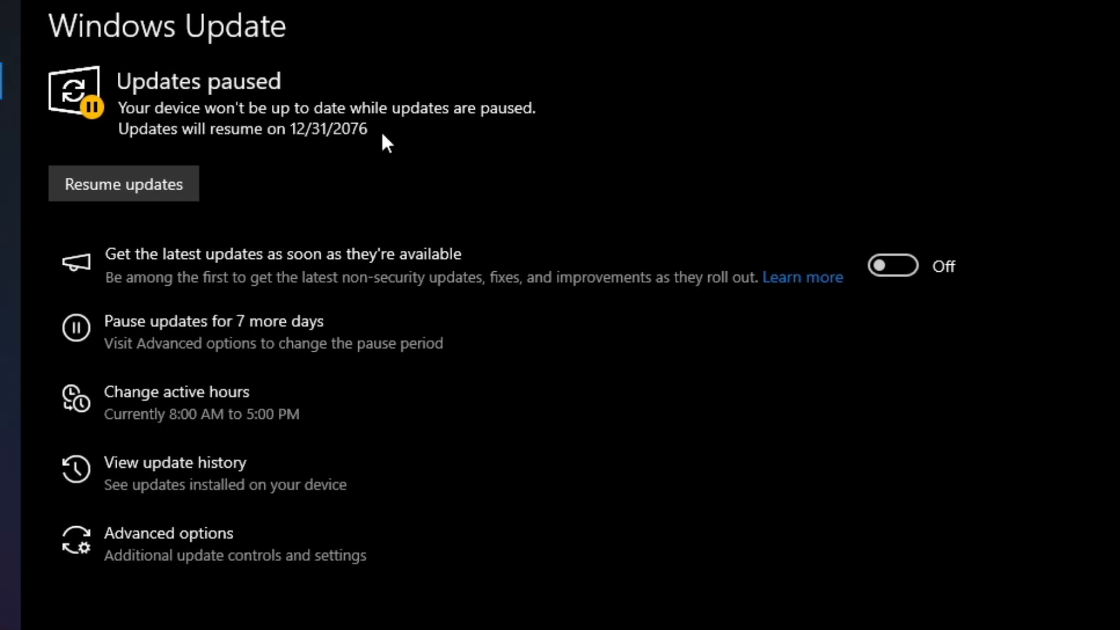
{"action": "left_click", "coordinate": [123, 183]}
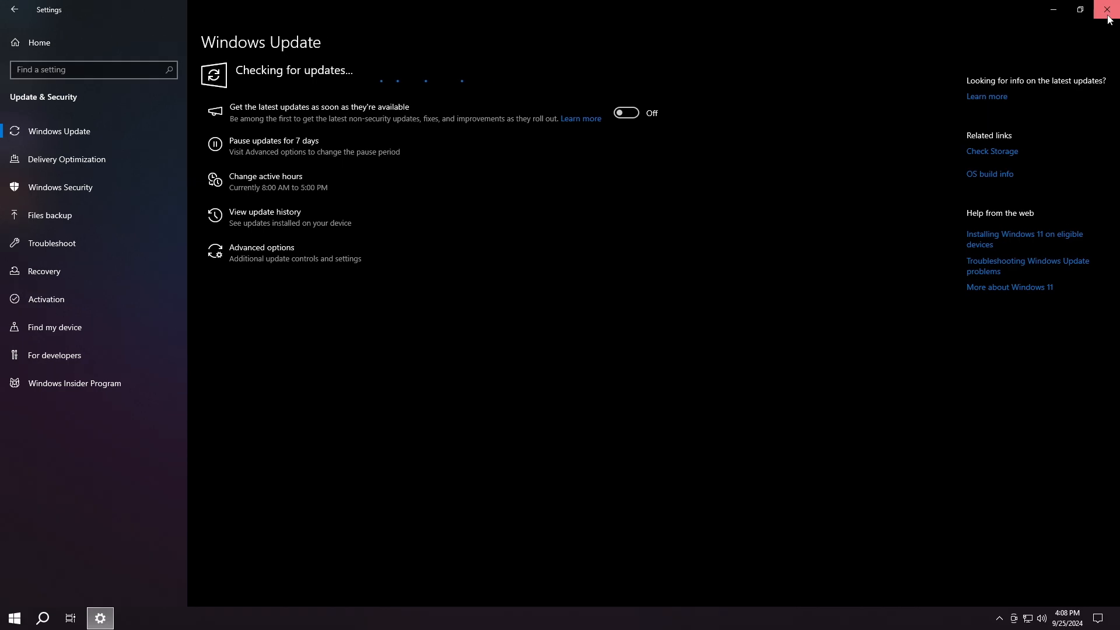
{"action": "left_click", "coordinate": [1108, 10]}
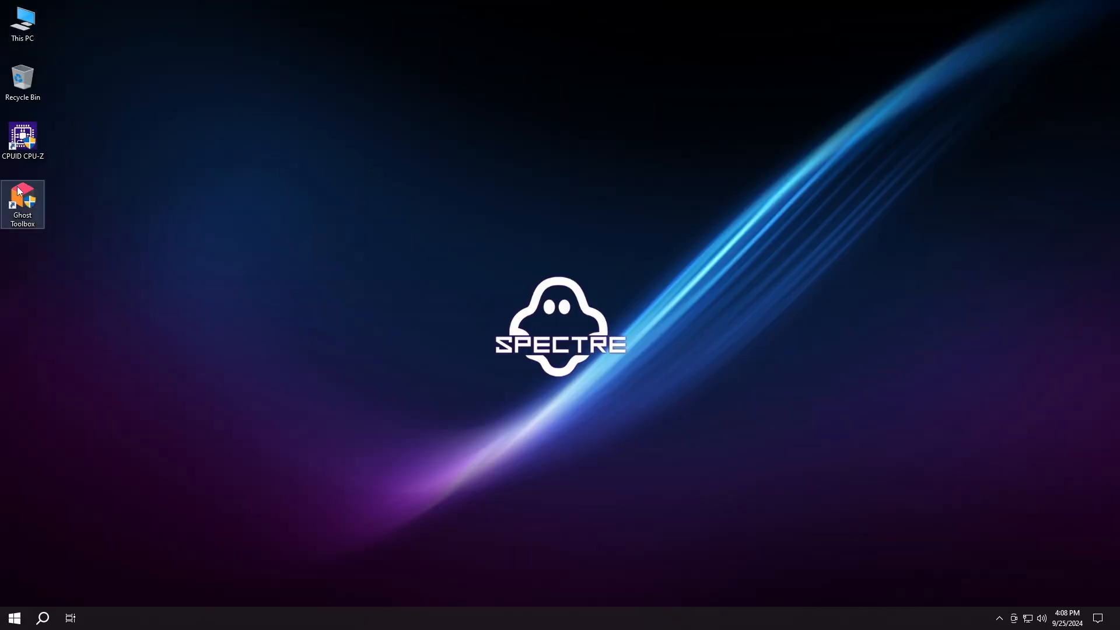
Step: Launch Ghost Toolbox and run option 10 to install Microsoft Store and Xbox Console Companion
{"action": "double_click", "coordinate": [23, 206]}
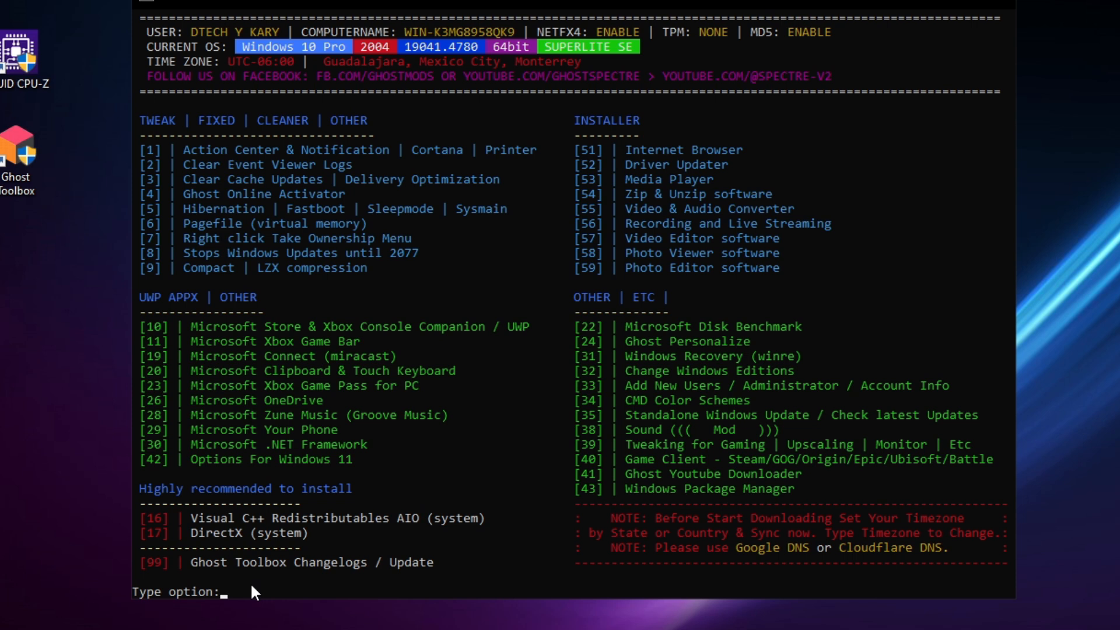
{"action": "type", "text": "10"}
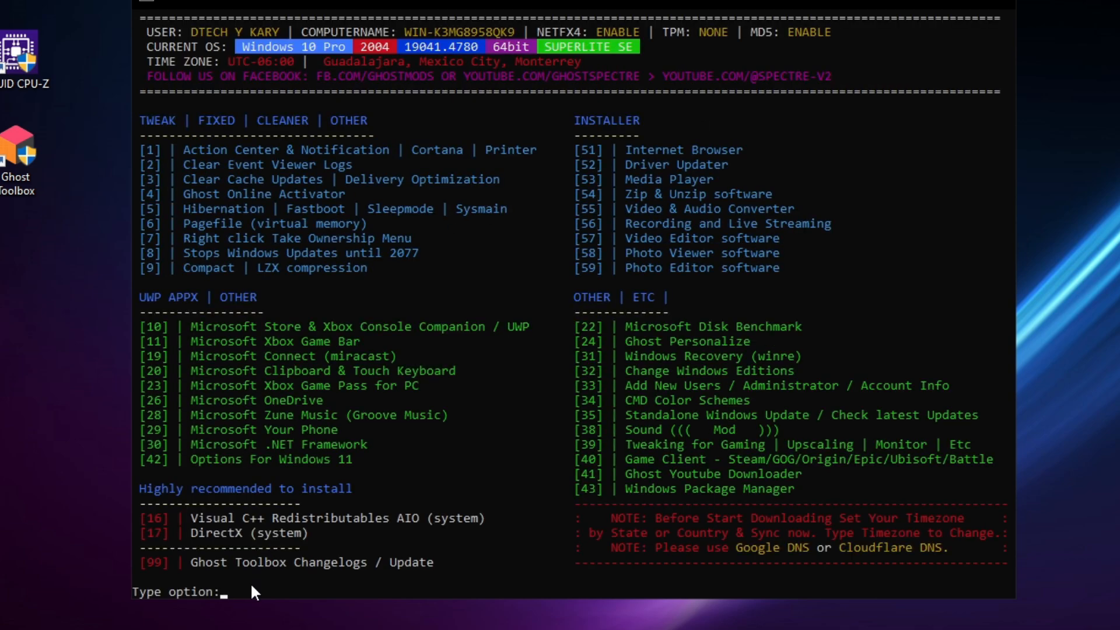
{"action": "left_click", "coordinate": [613, 100]}
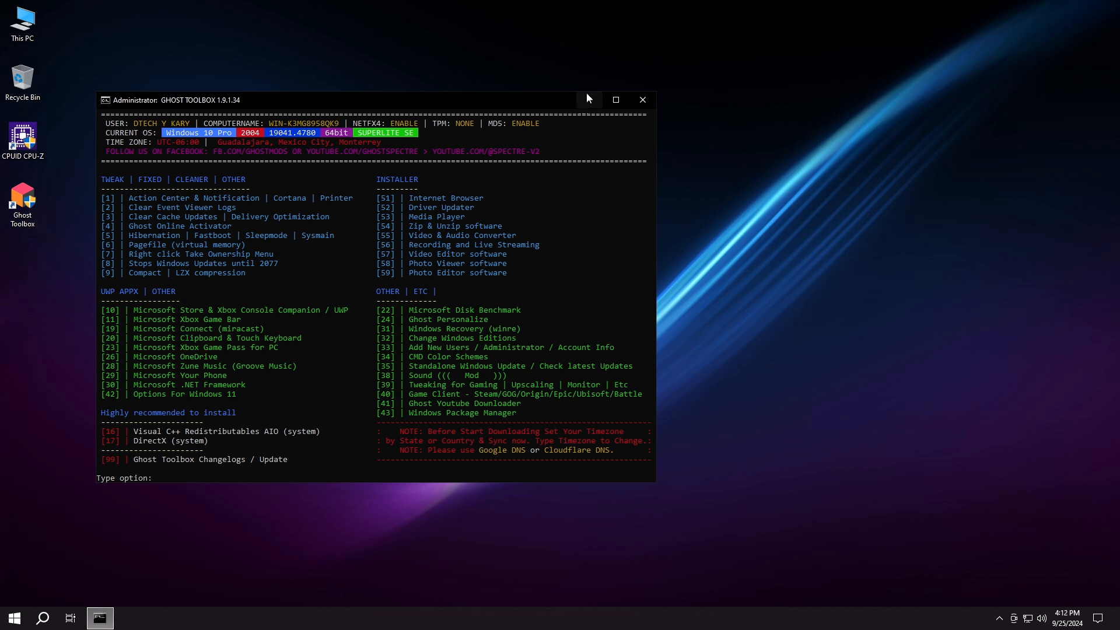
Step: Launch Microsoft Store from the Start menu's All Programs list
{"action": "left_click", "coordinate": [14, 618]}
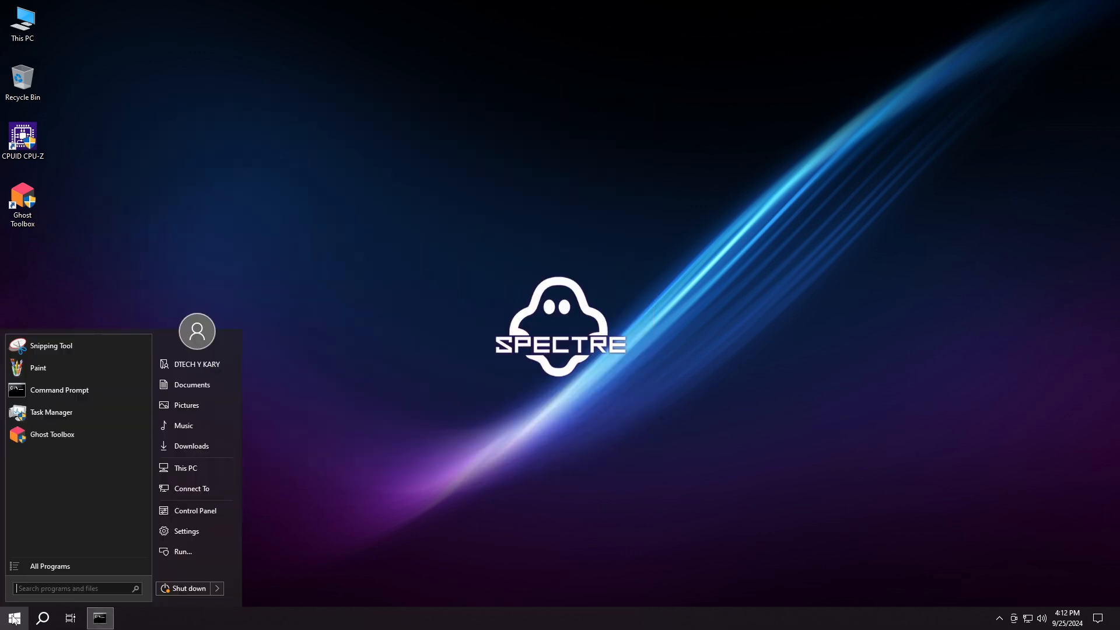
{"action": "left_click", "coordinate": [49, 566]}
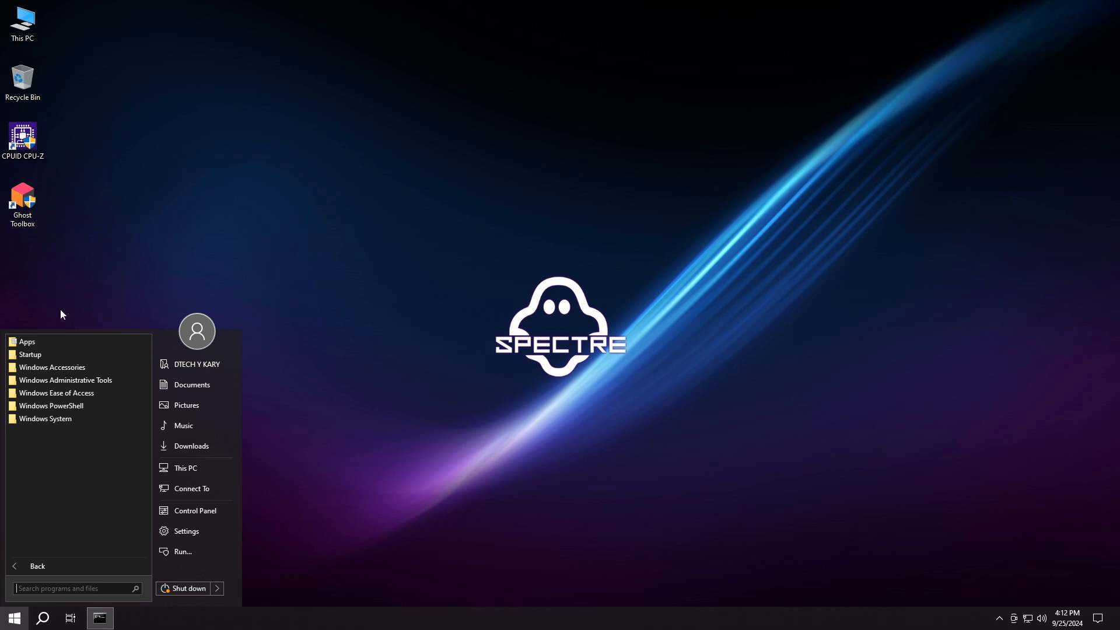
{"action": "left_click", "coordinate": [58, 356]}
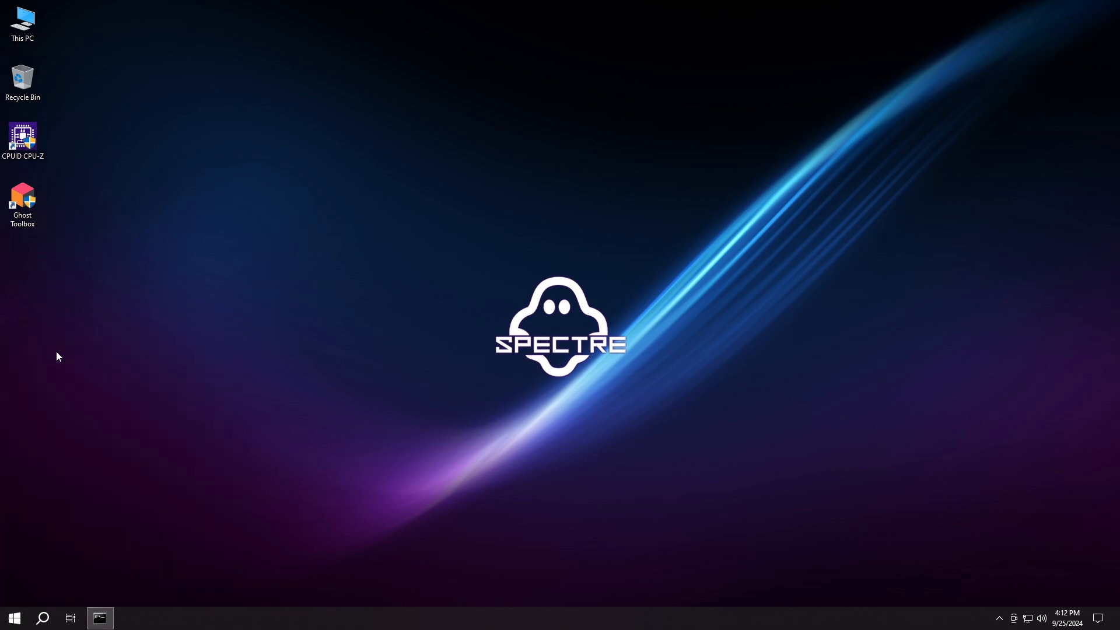
{"action": "left_click", "coordinate": [129, 619]}
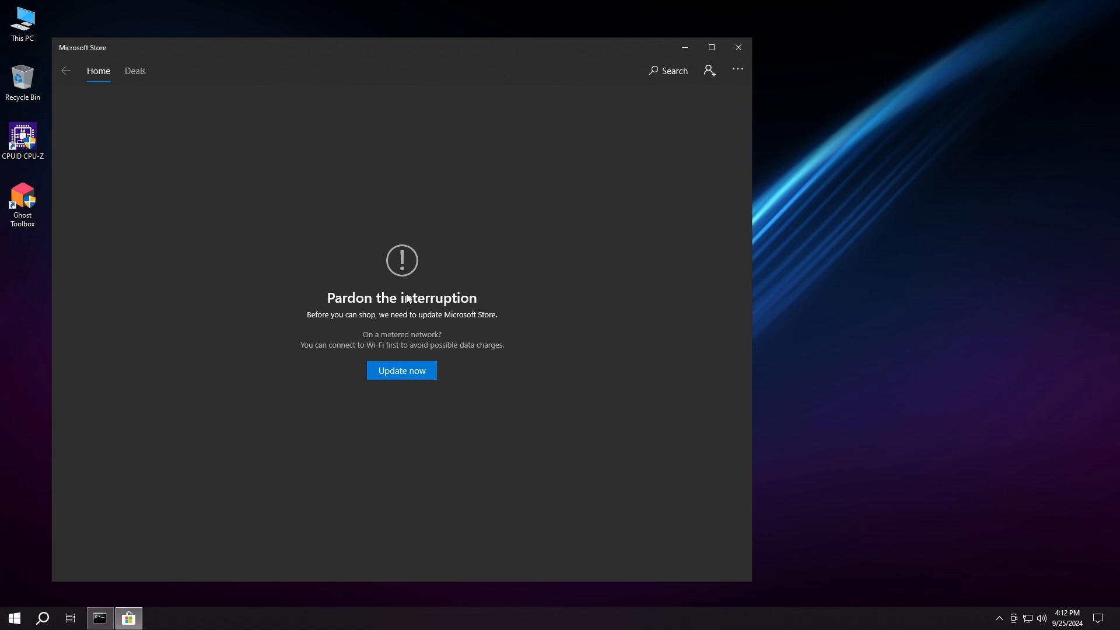
Step: Update the Store, maximize it, and begin searching for WhatsApp
{"action": "left_click", "coordinate": [402, 369]}
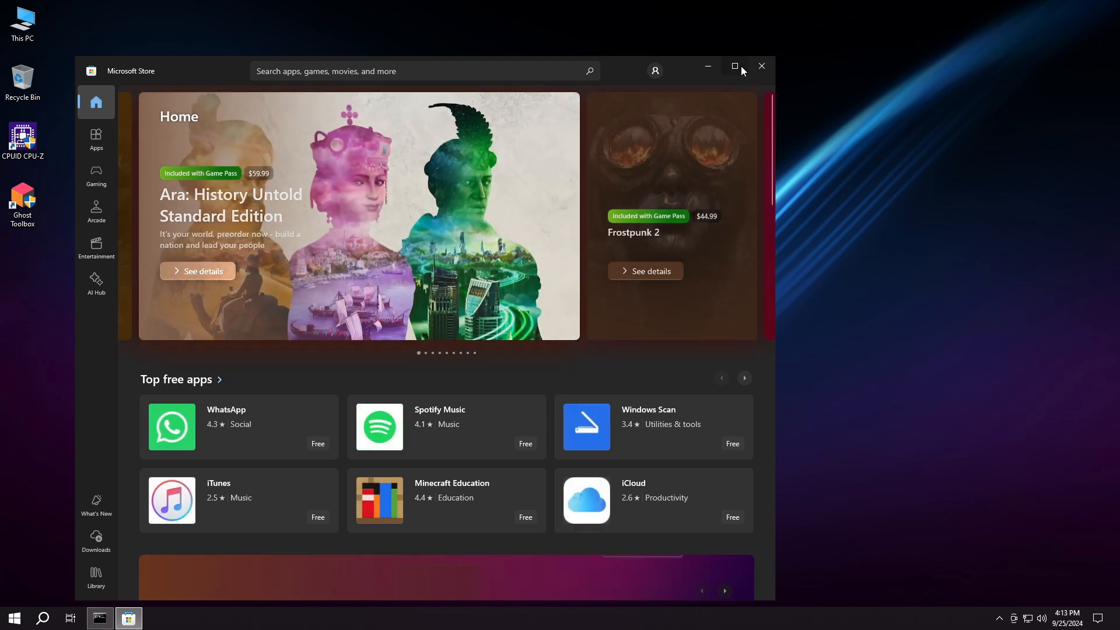
{"action": "left_click", "coordinate": [734, 65]}
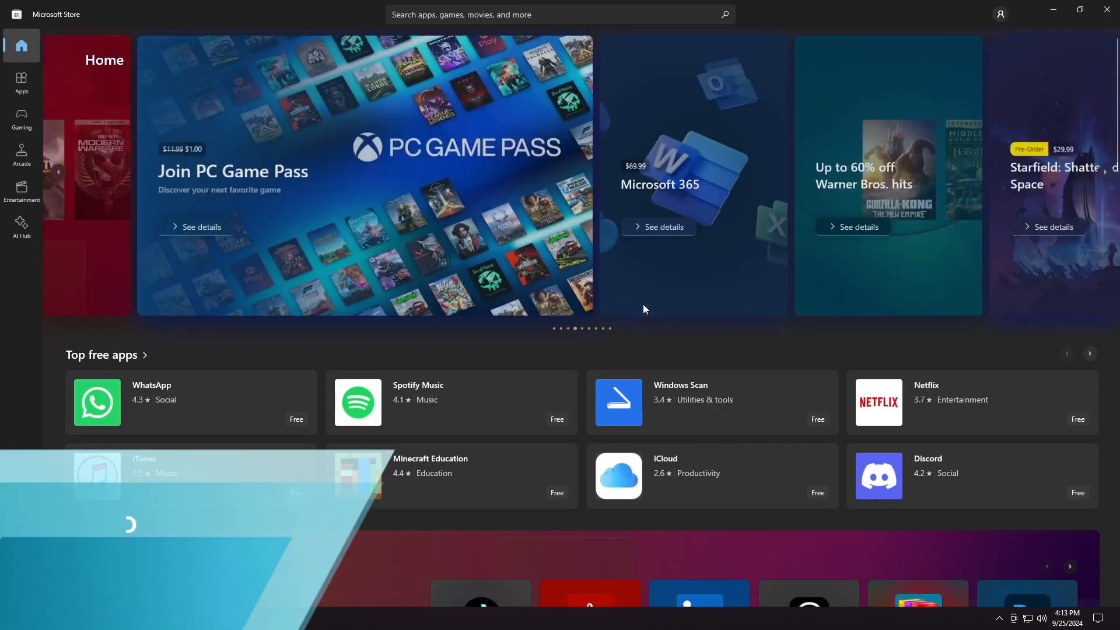
{"action": "scroll", "scroll_direction": "down", "scroll_amount": 3}
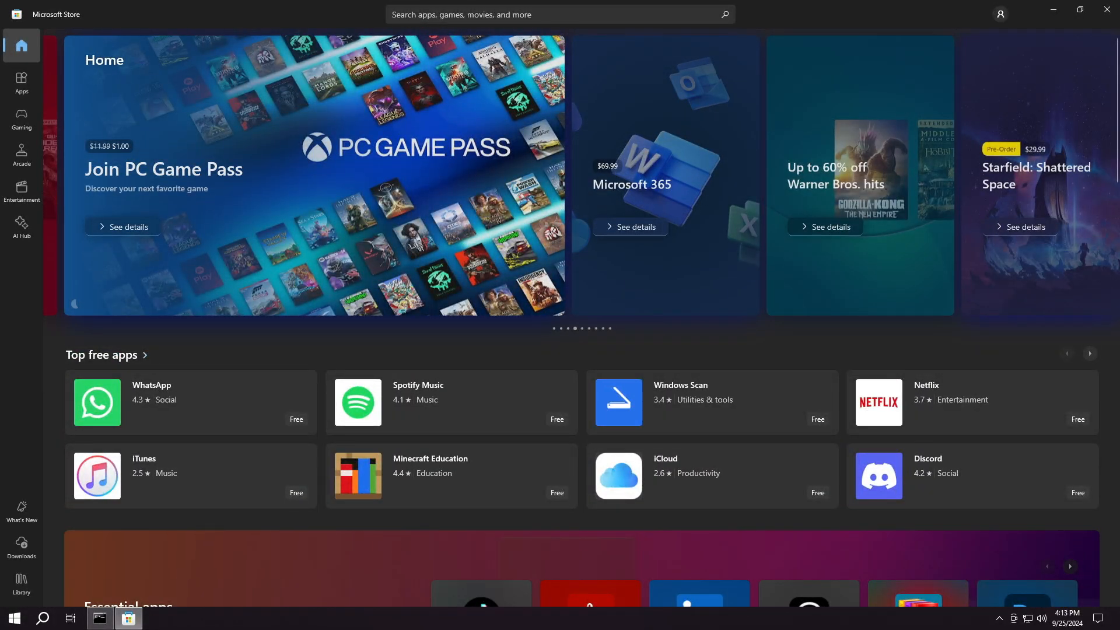
{"action": "type", "text": "whatsapp"}
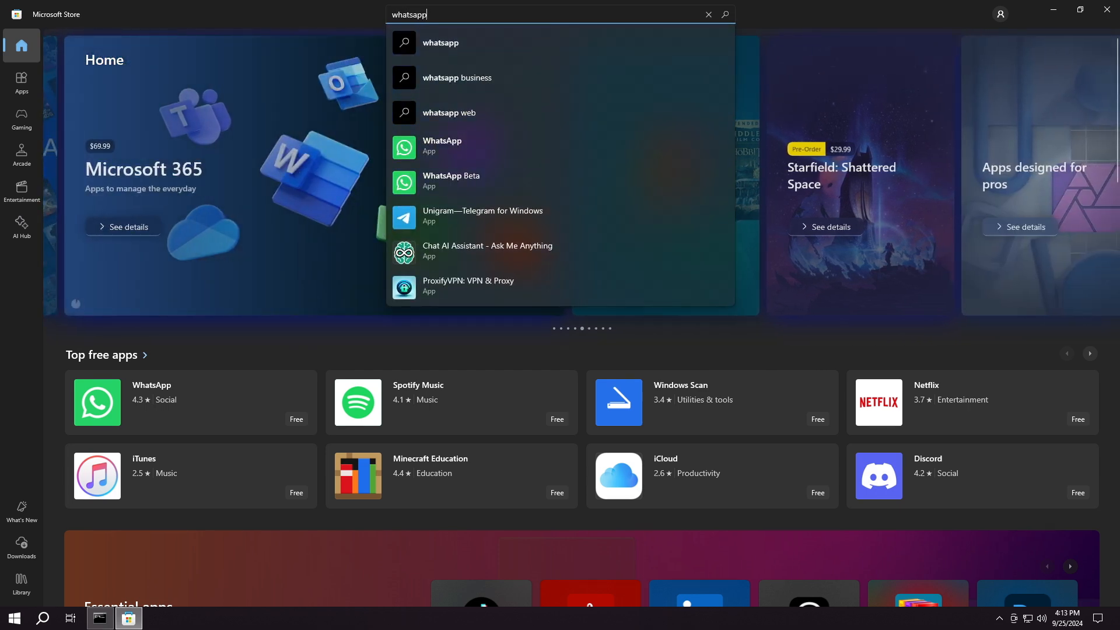
Step: Install WhatsApp from its Store page until it offers Open, then close the Store
{"action": "left_click", "coordinate": [441, 145]}
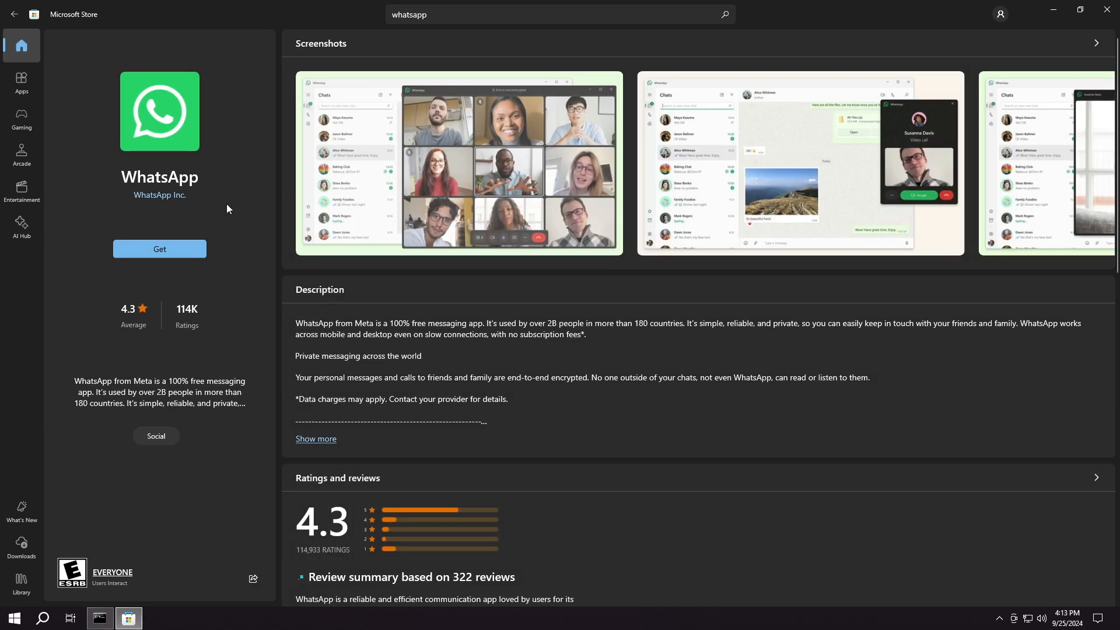
{"action": "mouse_move", "coordinate": [160, 250]}
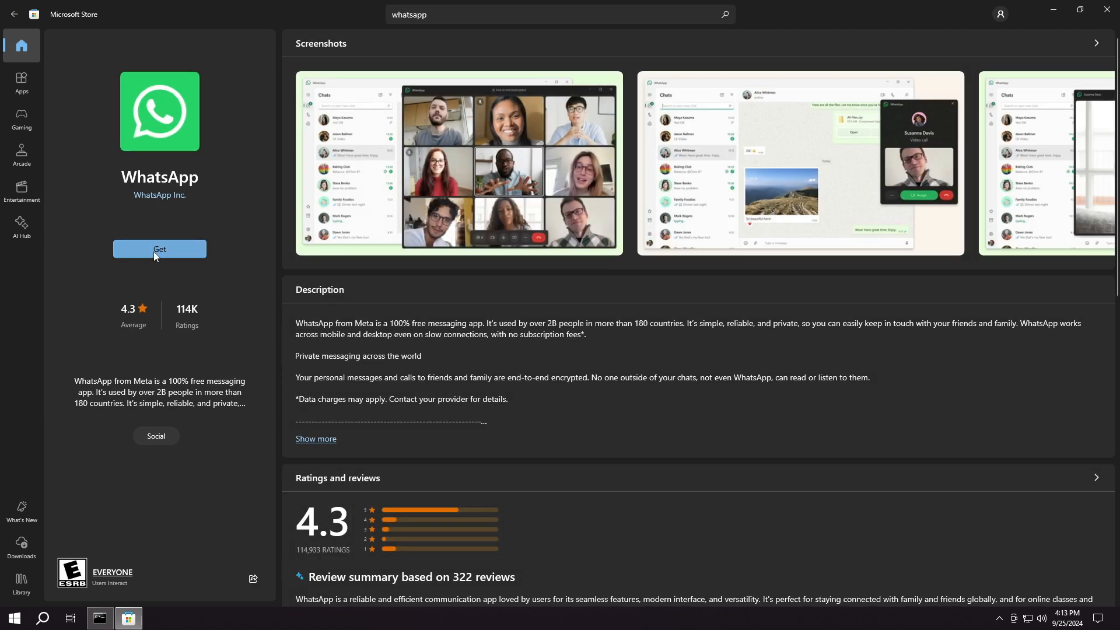
{"action": "left_click", "coordinate": [160, 249]}
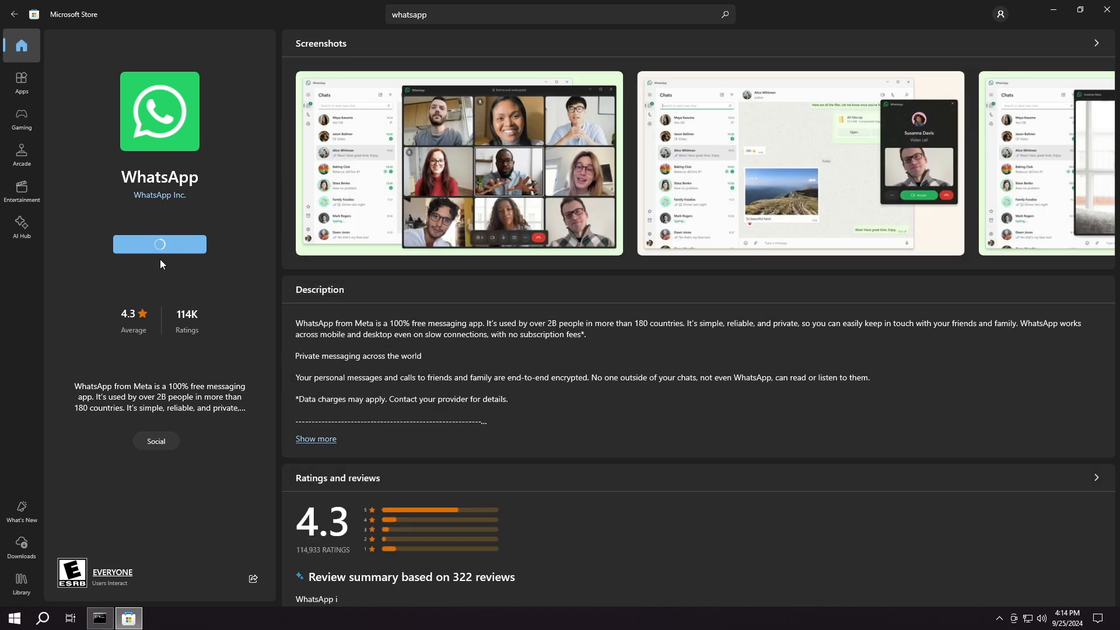
{"action": "left_click", "coordinate": [159, 244]}
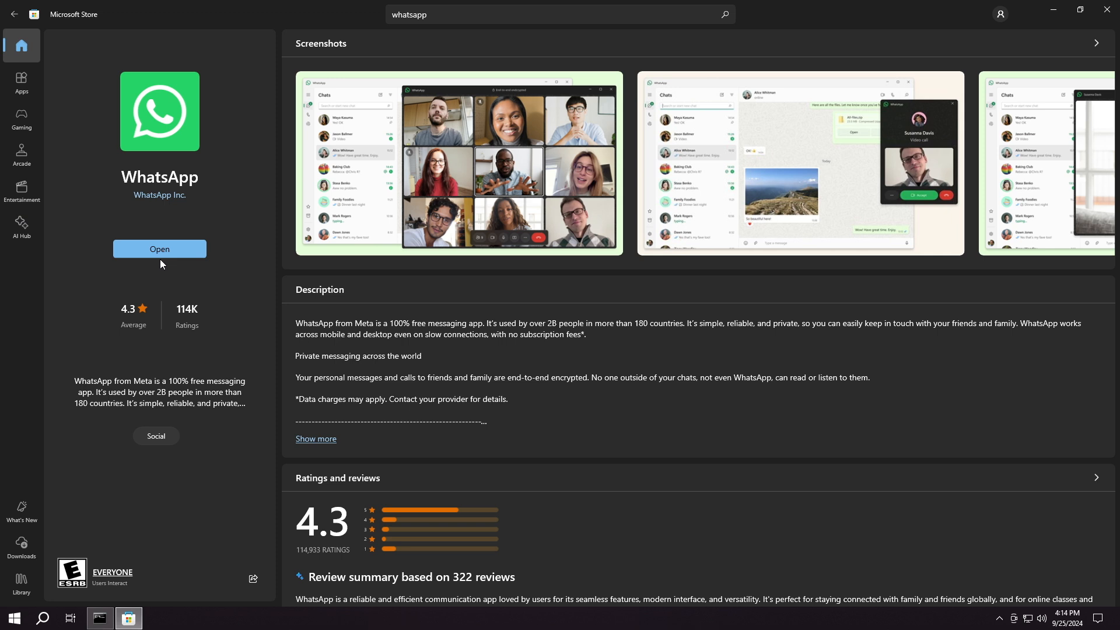
{"action": "left_click", "coordinate": [160, 249]}
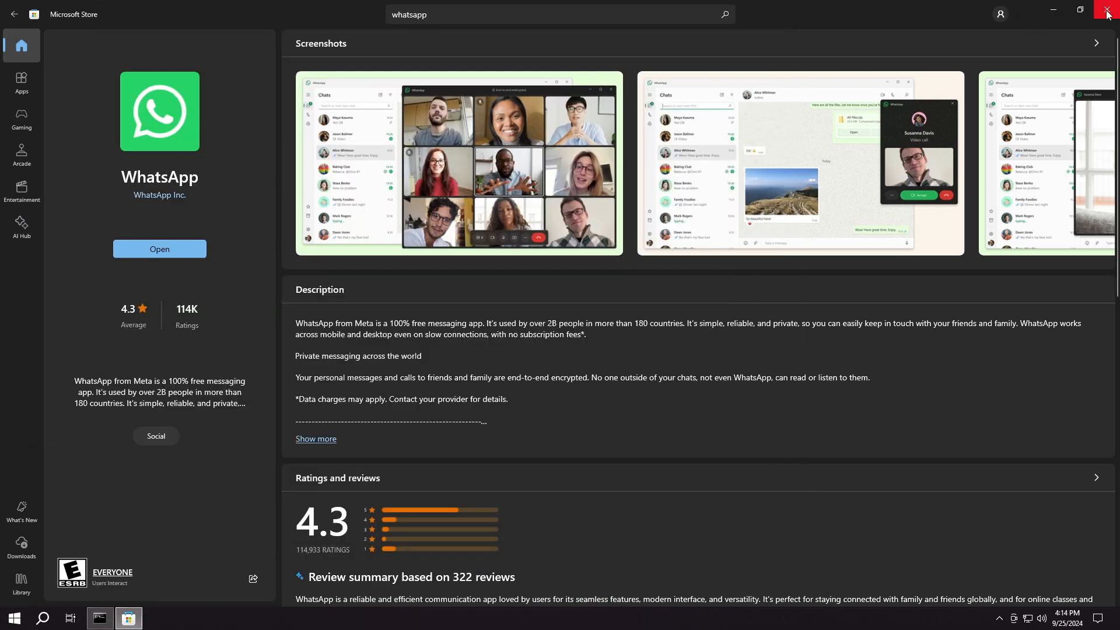
{"action": "left_click", "coordinate": [1107, 14]}
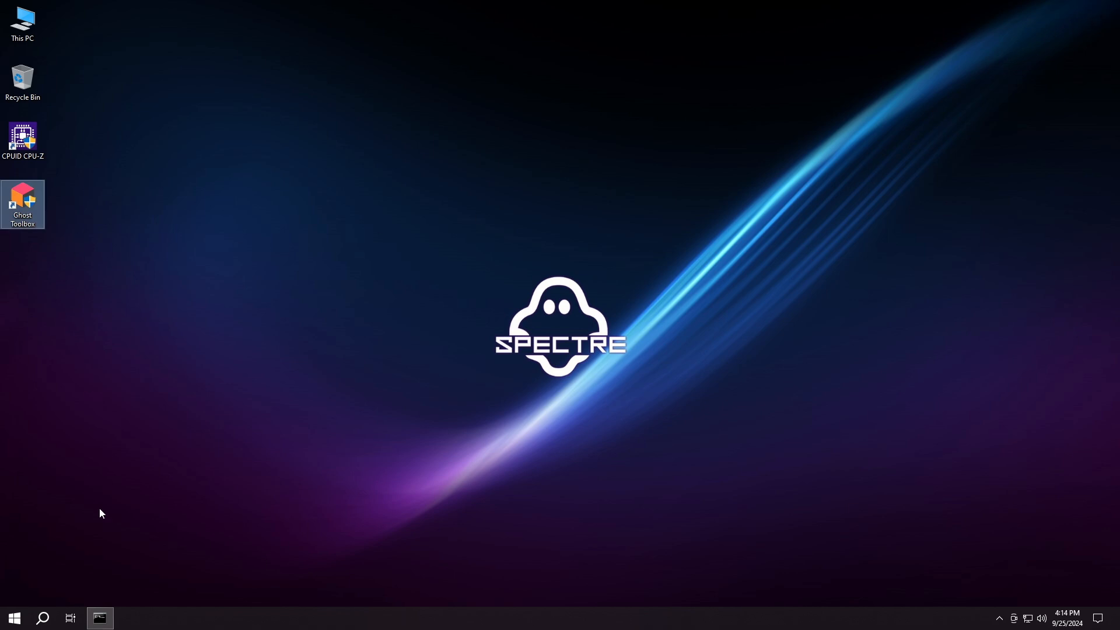
Step: Launch Firefox, skip the device sync step and finish the welcome tour to start browsing
{"action": "double_click", "coordinate": [22, 204]}
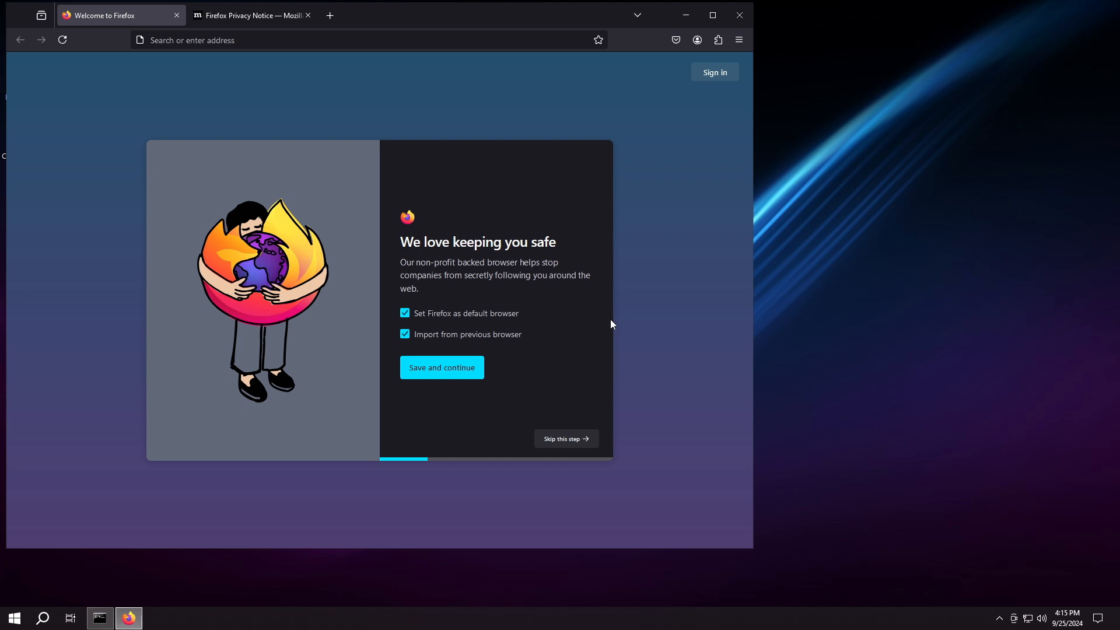
{"action": "mouse_move", "coordinate": [566, 437]}
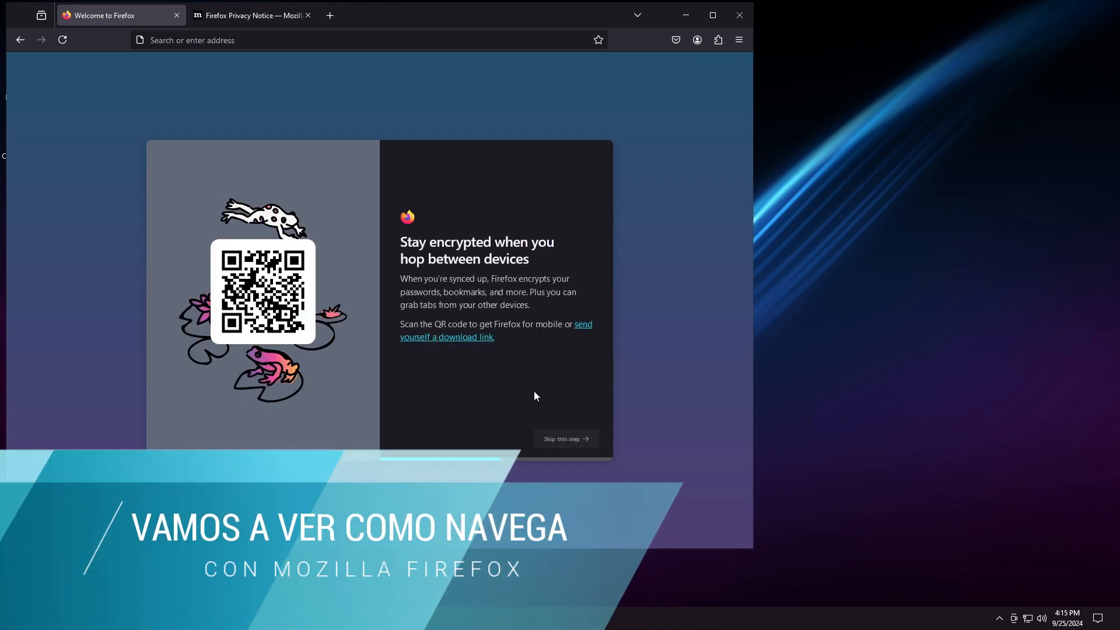
{"action": "left_click", "coordinate": [564, 438]}
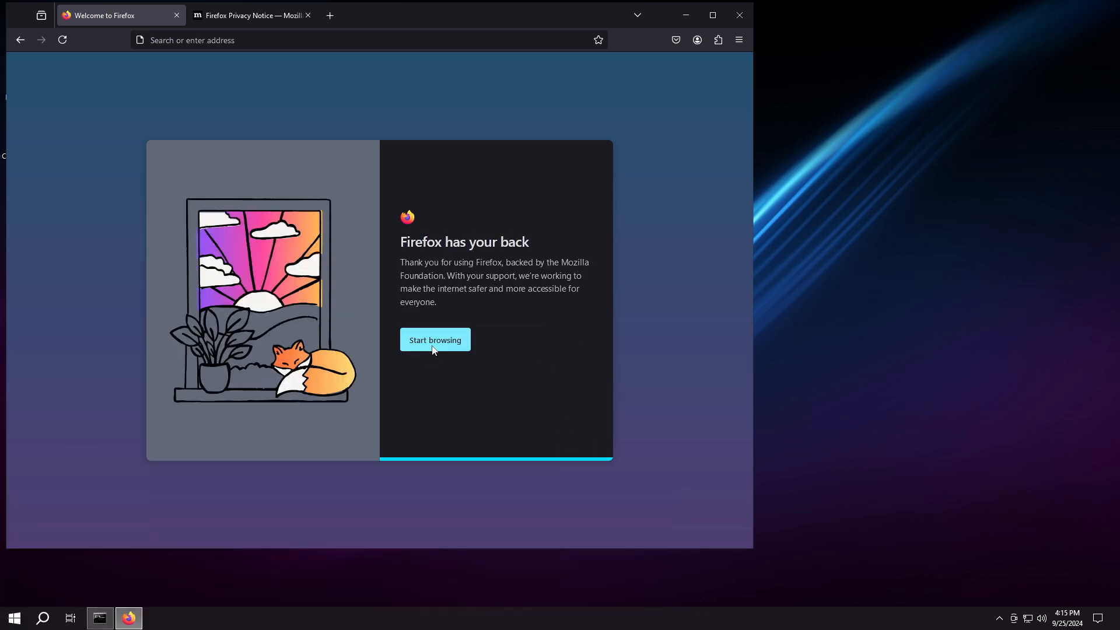
{"action": "left_click", "coordinate": [433, 339]}
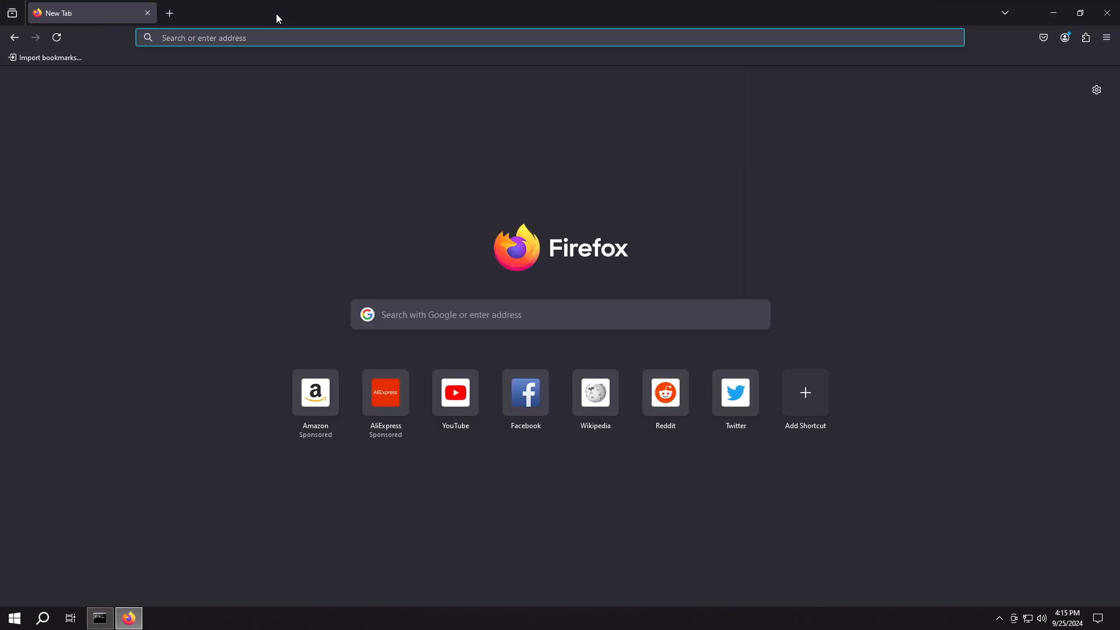
Step: Visit YouTube and browse the D-TECH USB | SYSTEMS channel page
{"action": "left_click", "coordinate": [454, 392]}
{"action": "type", "text": "dtech usb english"}
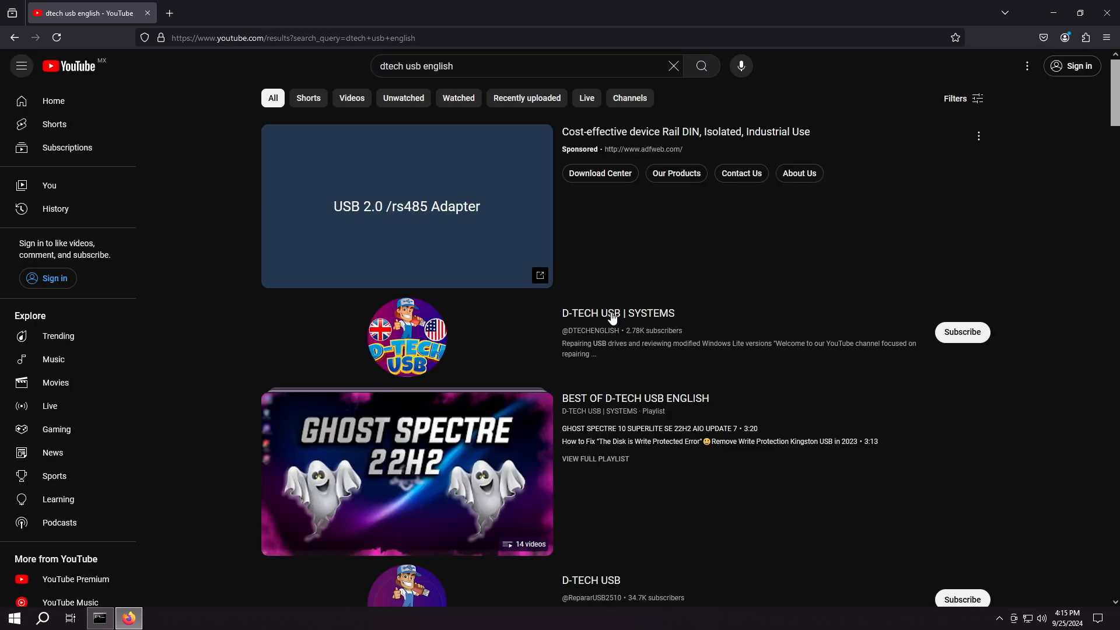
{"action": "left_click", "coordinate": [616, 314]}
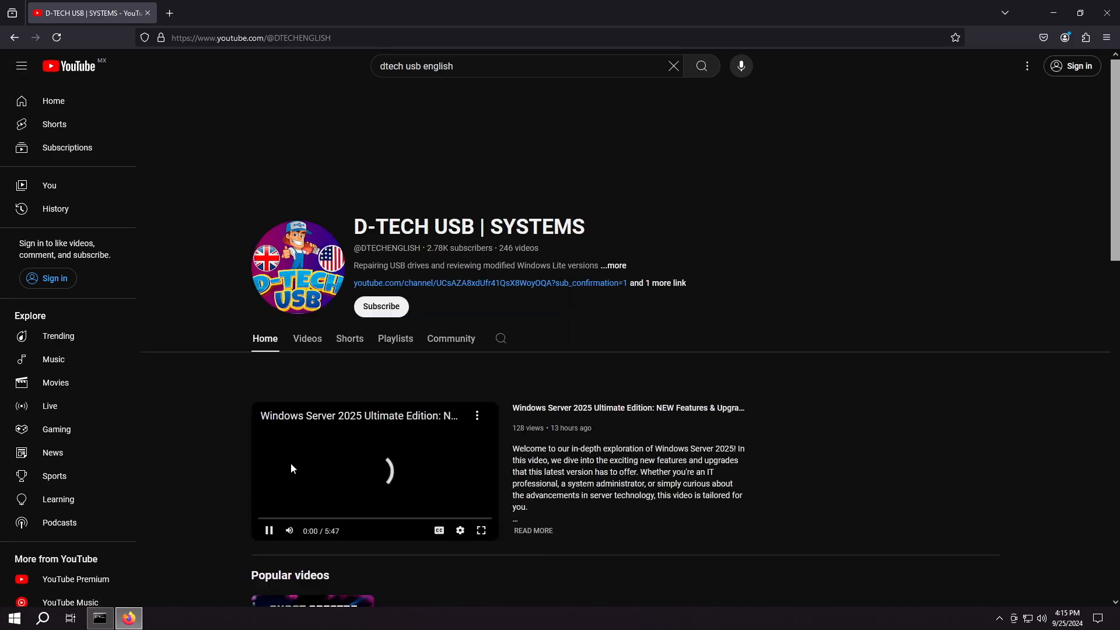
{"action": "scroll", "scroll_direction": "down", "scroll_amount": 3}
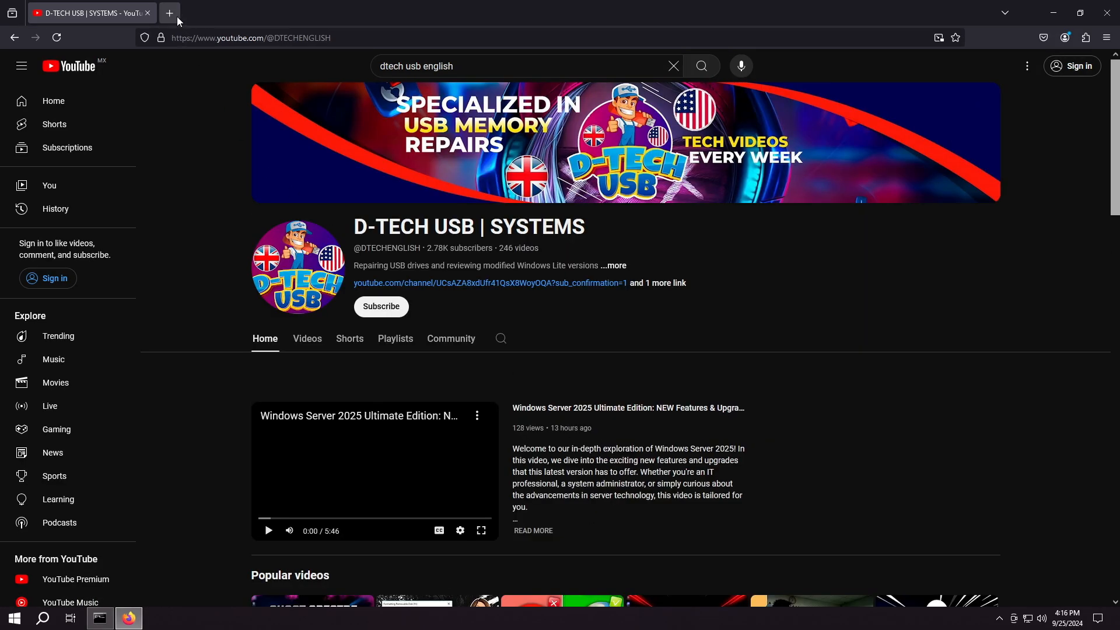
Step: In new tabs, visit pexels and the Audionautix site via a Google search for audionautix
{"action": "left_click", "coordinate": [170, 13]}
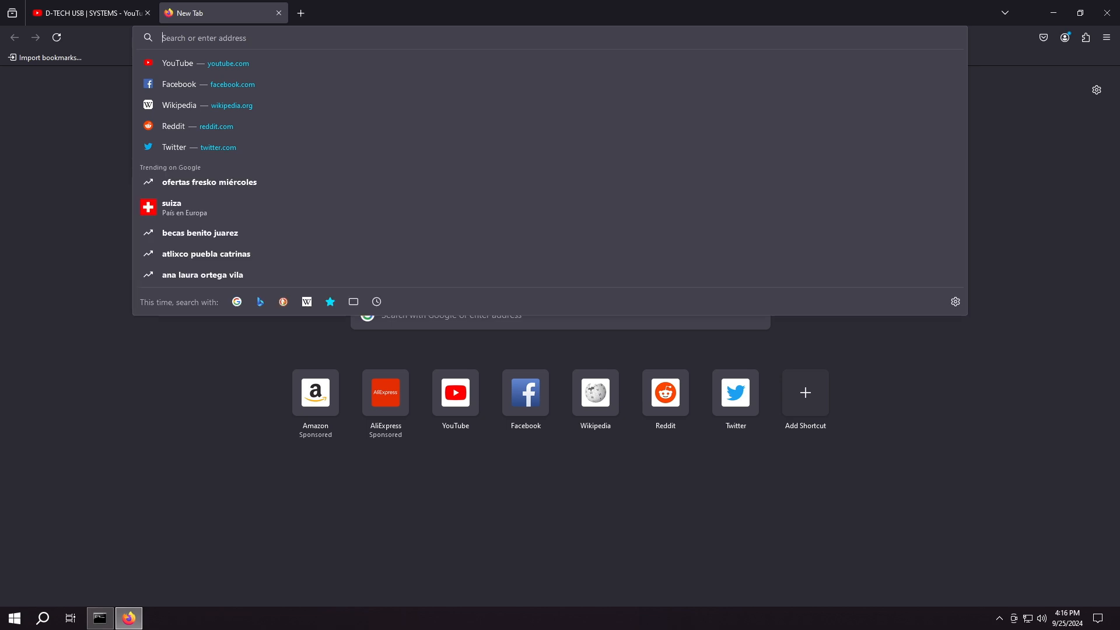
{"action": "type", "text": "pexels"}
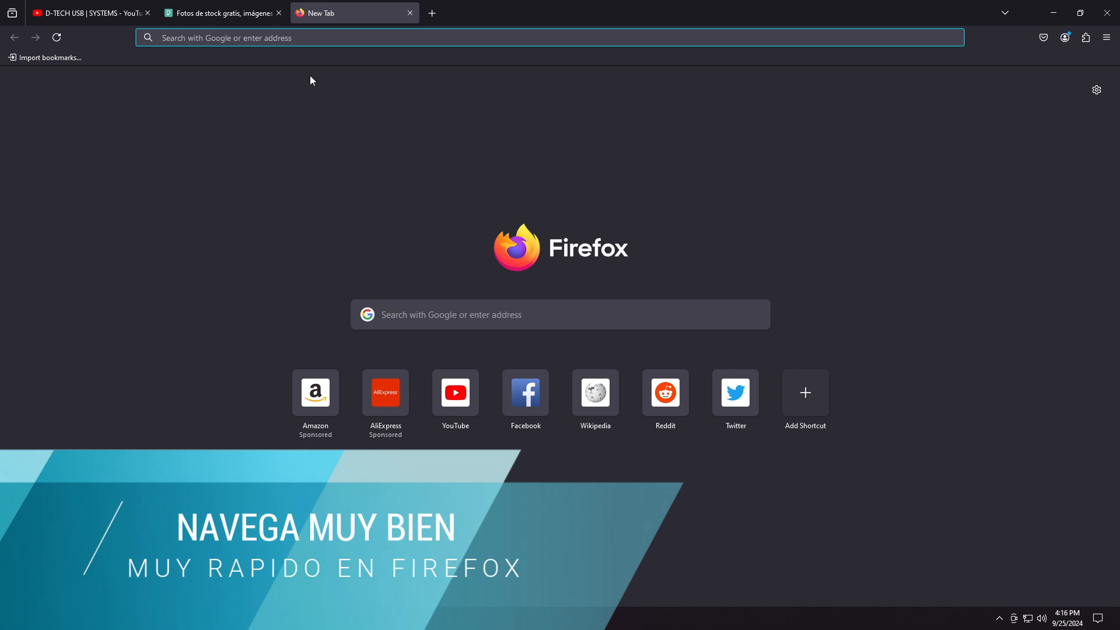
{"action": "type", "text": "audionautix"}
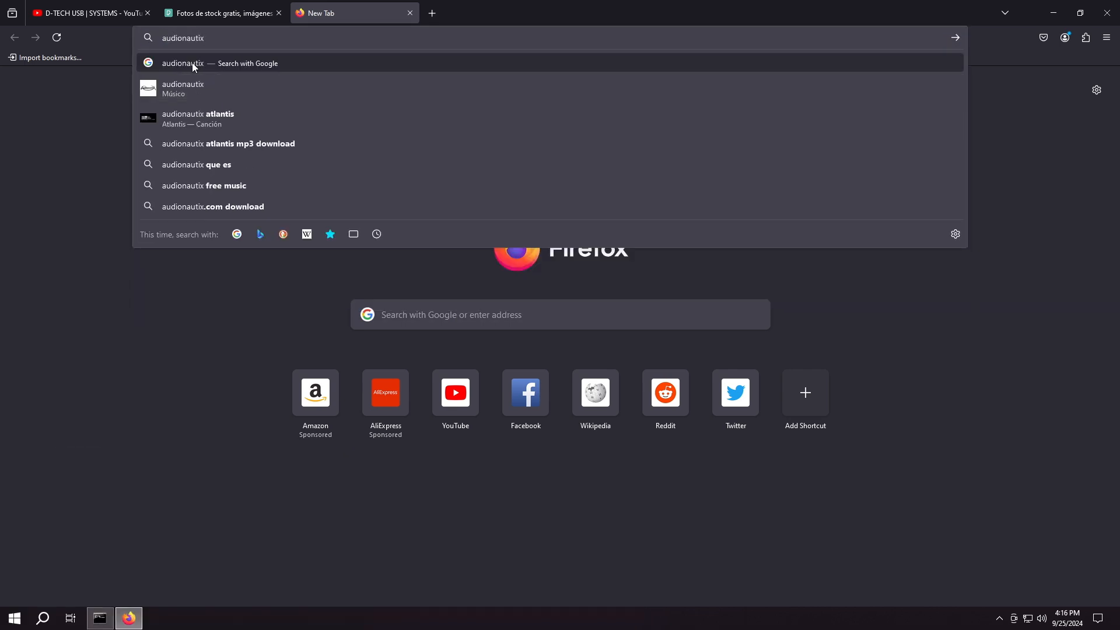
{"action": "left_click", "coordinate": [182, 63]}
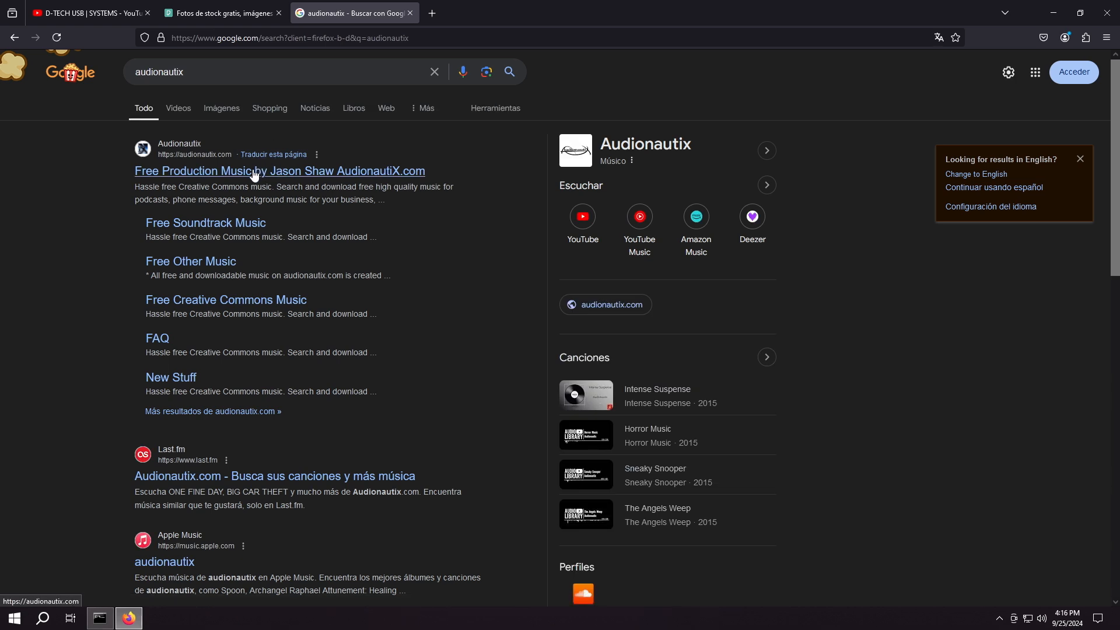
{"action": "left_click", "coordinate": [279, 170]}
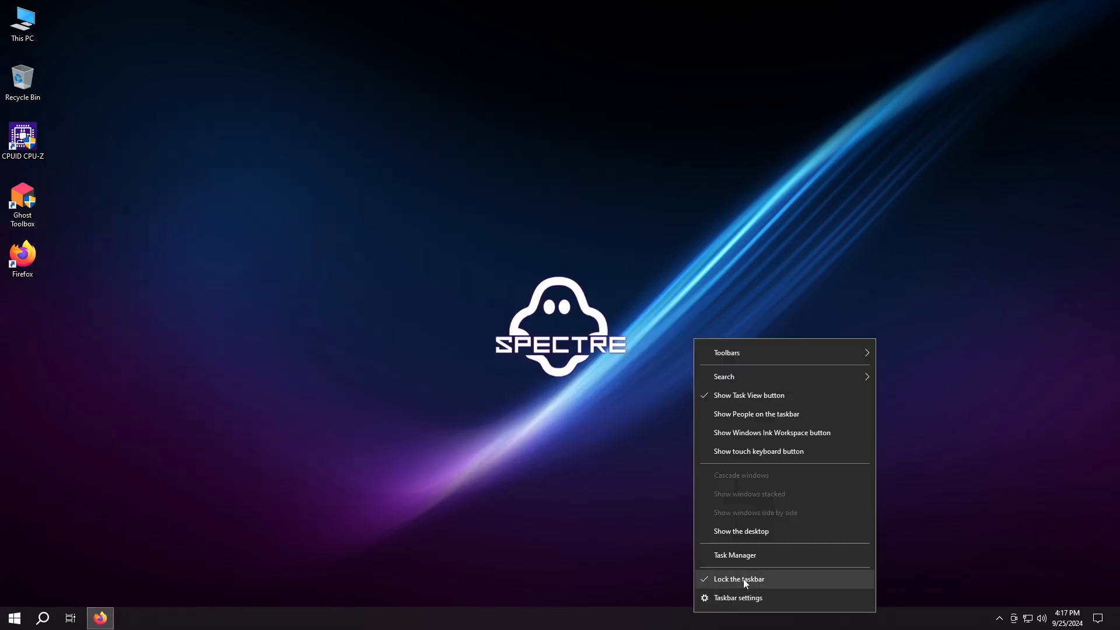
Step: Check Firefox's ~898 MB usage and memory at 3.2 of 4.0 GB in Task Manager, then close it
{"action": "left_click", "coordinate": [738, 578]}
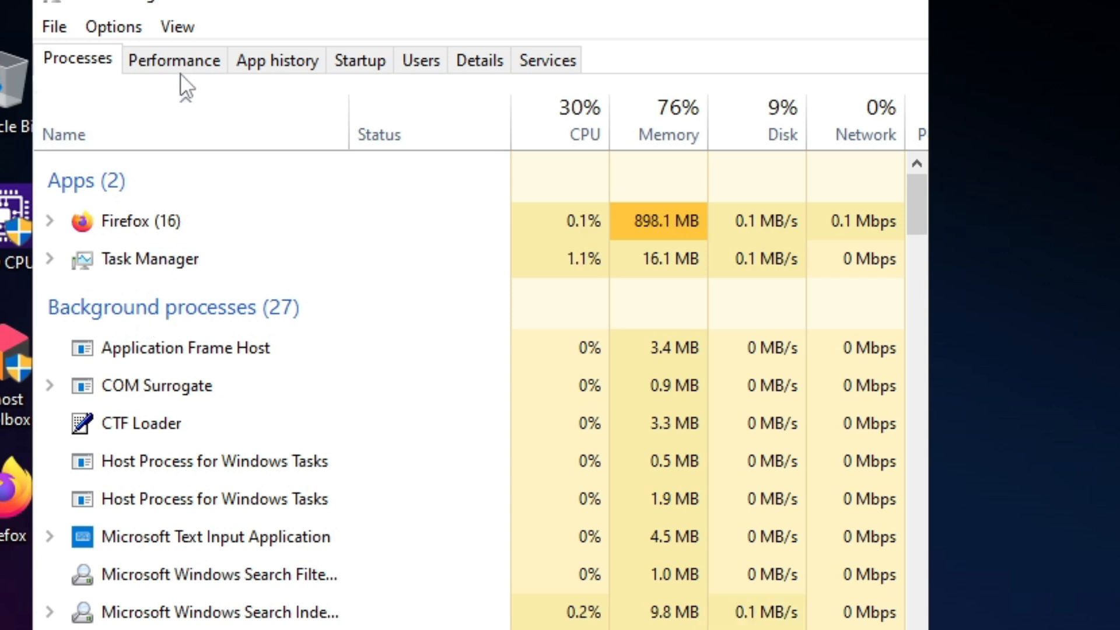
{"action": "left_click", "coordinate": [174, 59]}
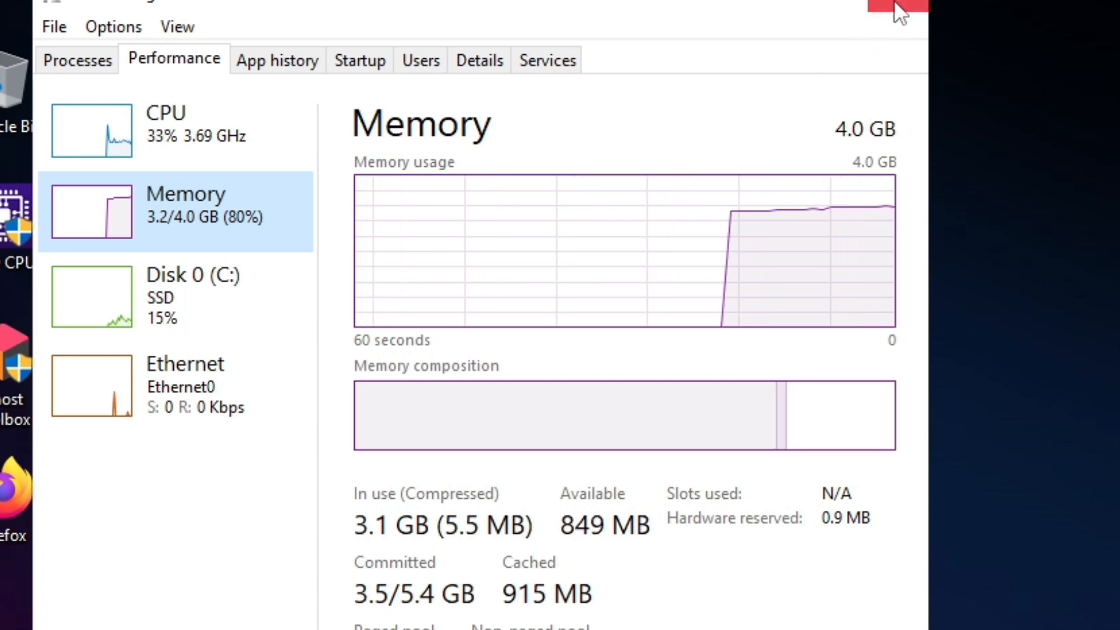
{"action": "left_click", "coordinate": [902, 8]}
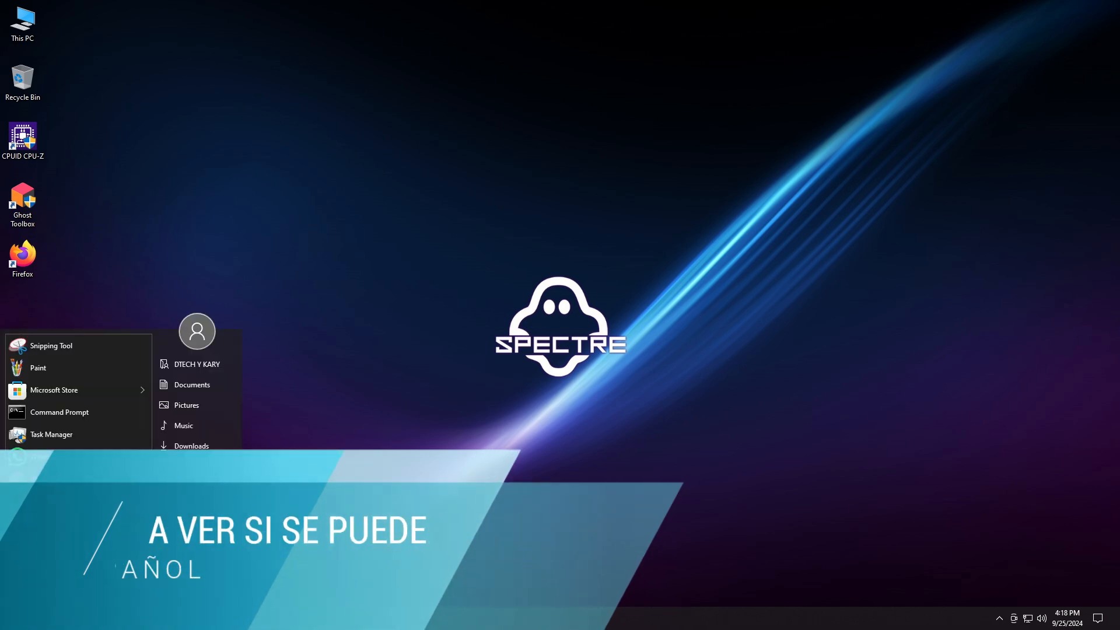
Step: Reach the Language page under Time & Language in Settings
{"action": "left_click", "coordinate": [196, 330]}
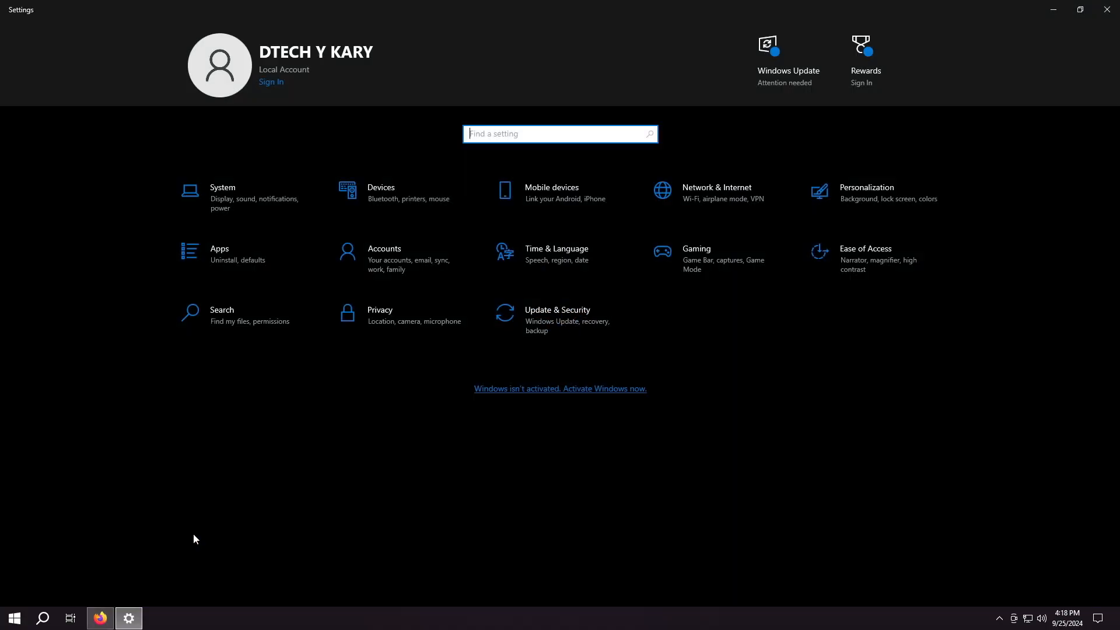
{"action": "left_click", "coordinate": [557, 253]}
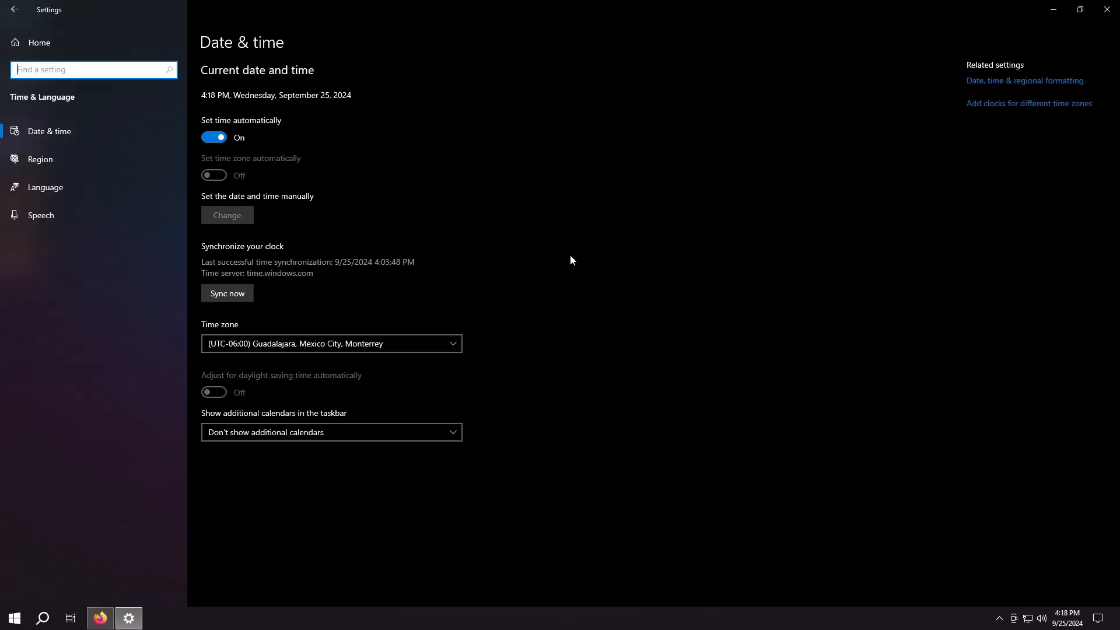
{"action": "left_click", "coordinate": [45, 187]}
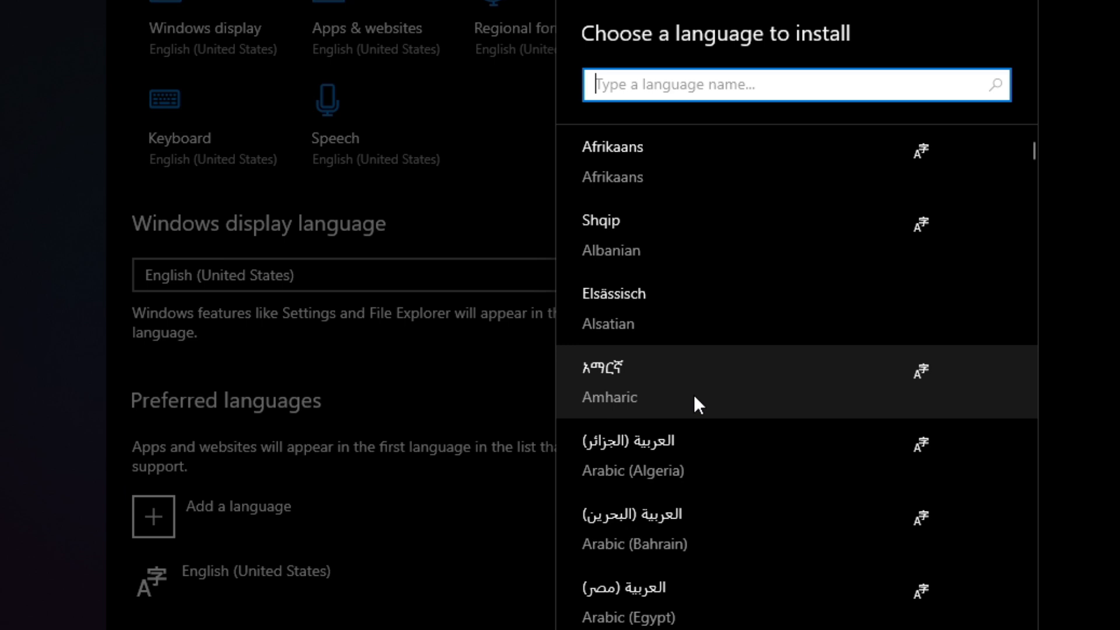
Step: Search 'span', install Español (México) as display language and sign out to apply it
{"action": "type", "text": "spanish"}
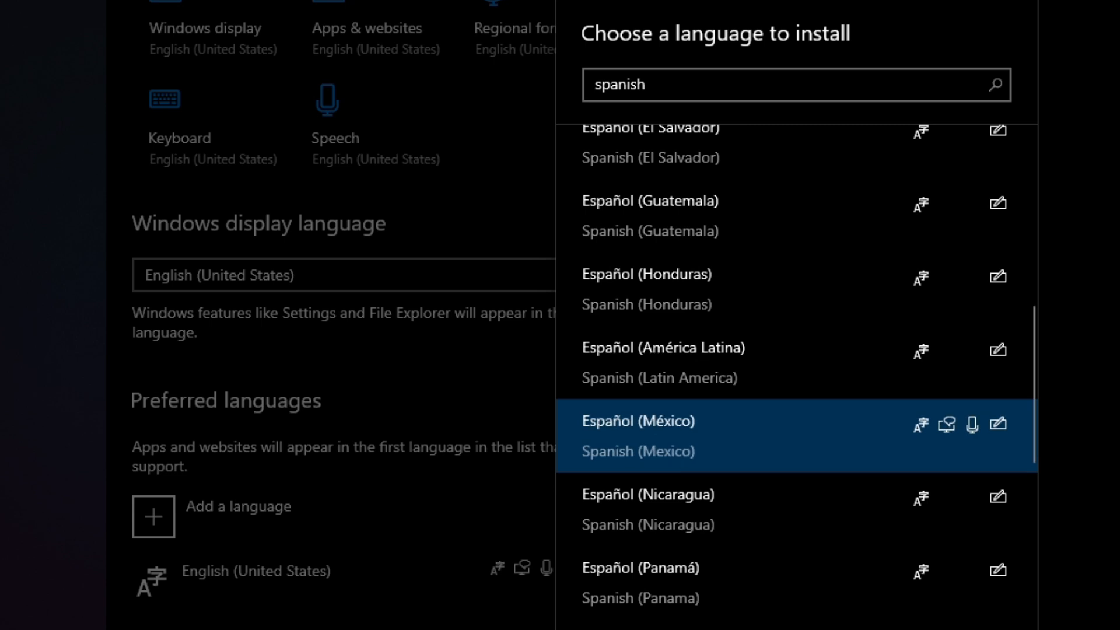
{"action": "left_click", "coordinate": [638, 421]}
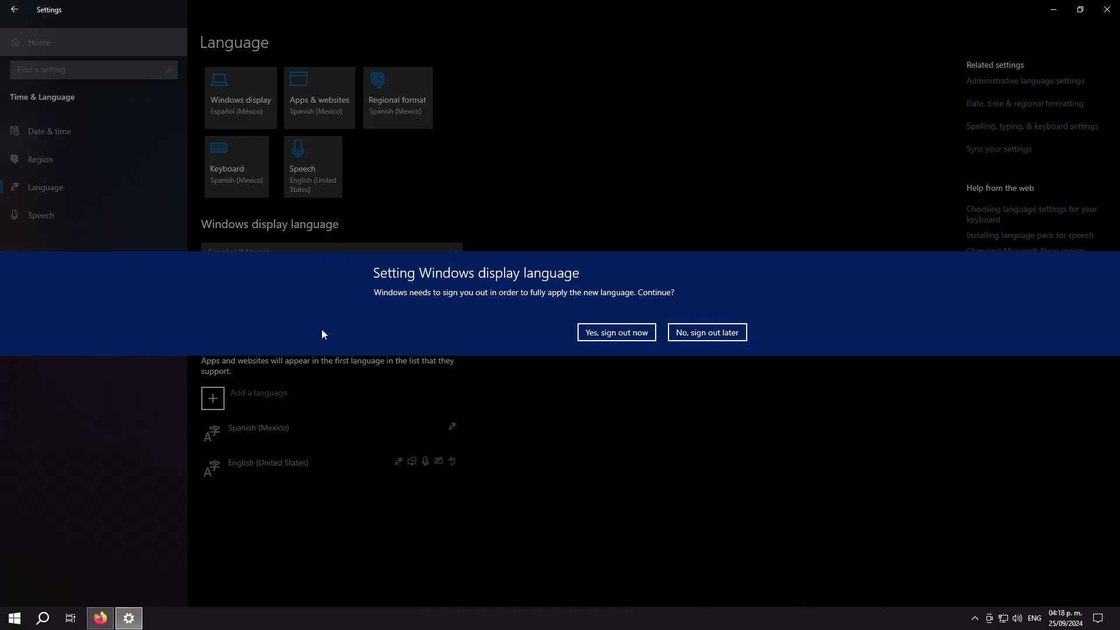
{"action": "left_click", "coordinate": [615, 332]}
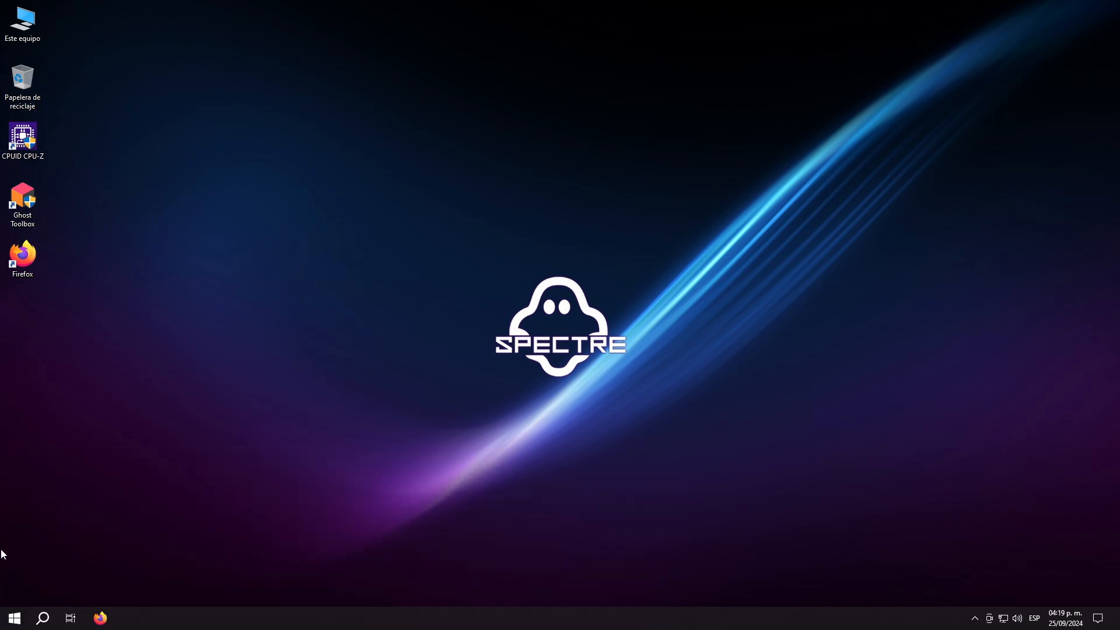
Step: Show the Start menu program list to confirm its labels now appear in Spanish
{"action": "left_click", "coordinate": [14, 618]}
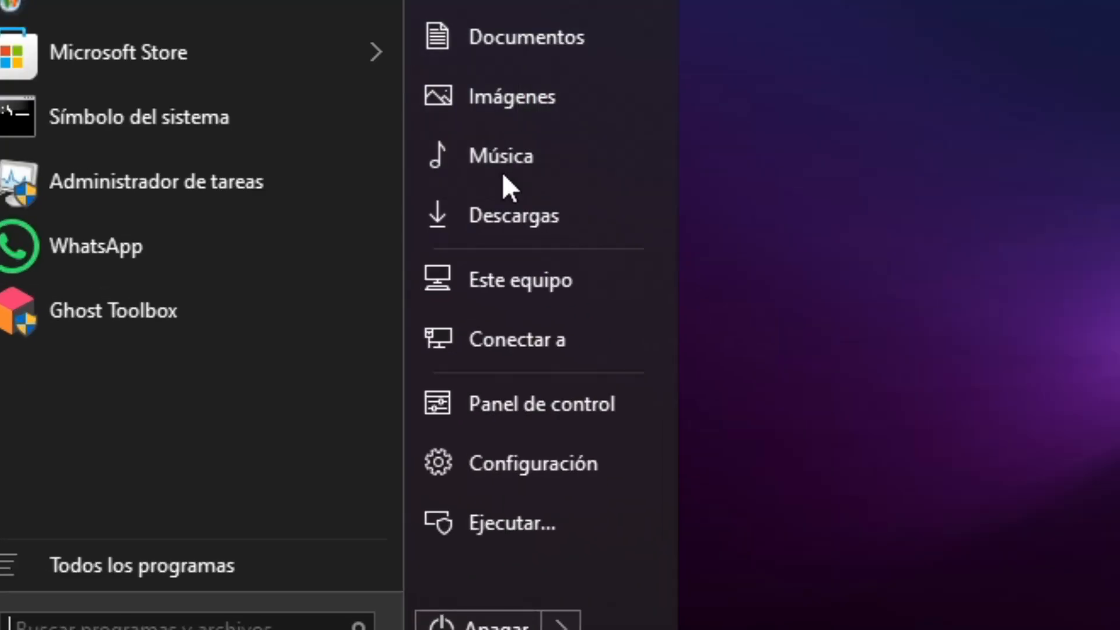
{"action": "mouse_move", "coordinate": [536, 508]}
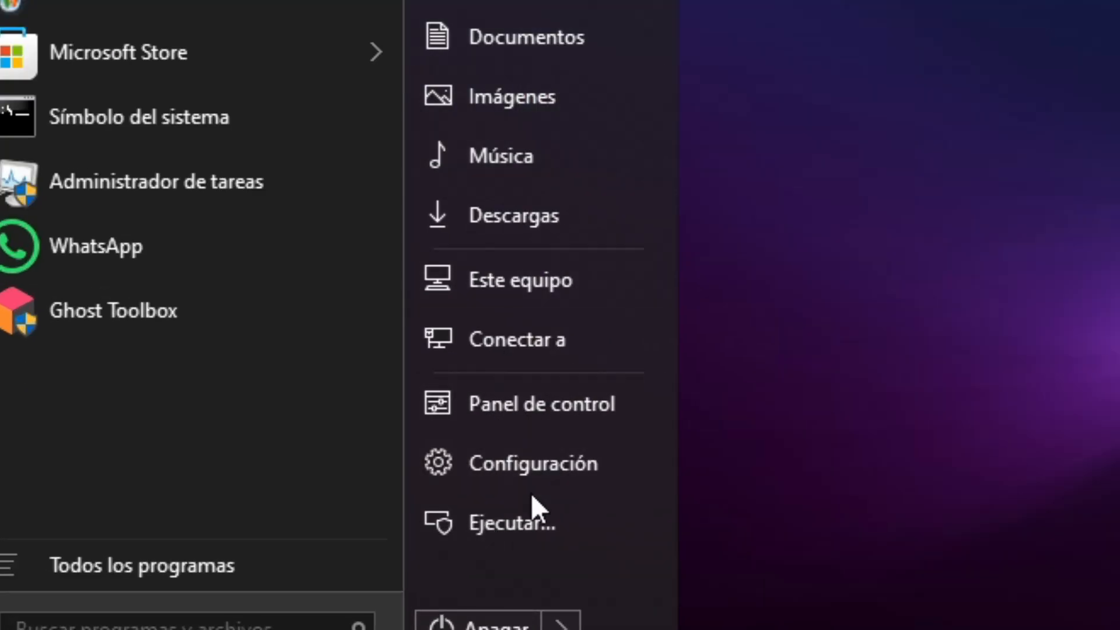